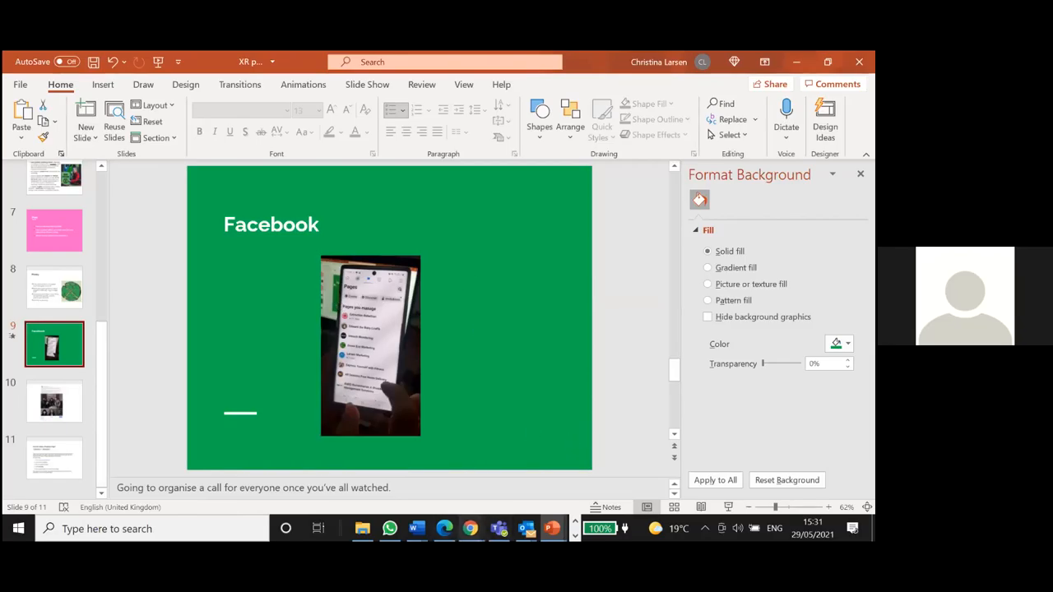
# - Show slide 11 on creating a Facebook Page, then enter facebook.com/ in Chrome's address bar
pyautogui.click(470, 528)
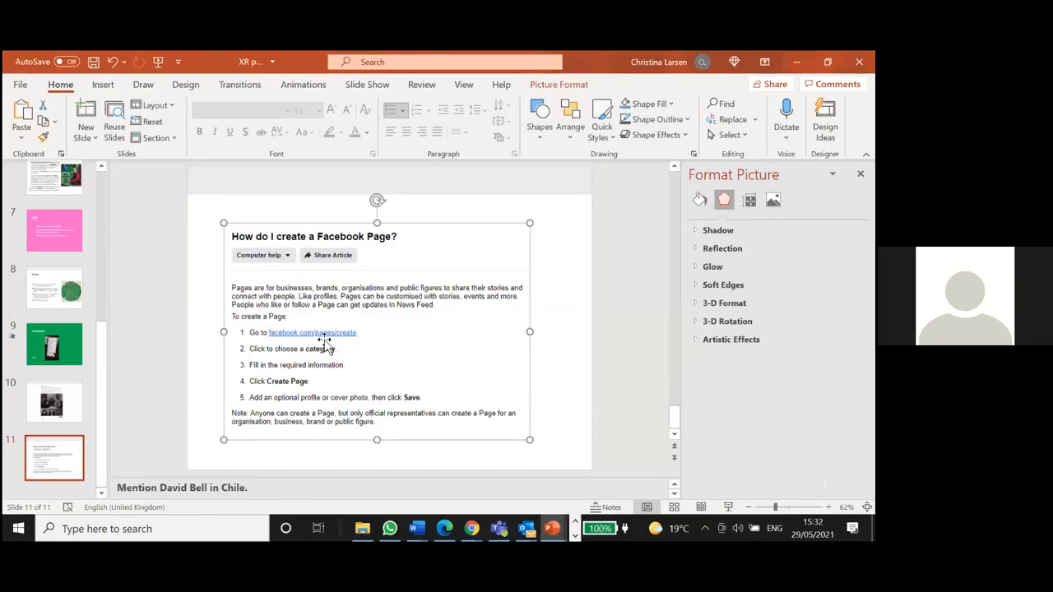
pyautogui.moveTo(306, 346)
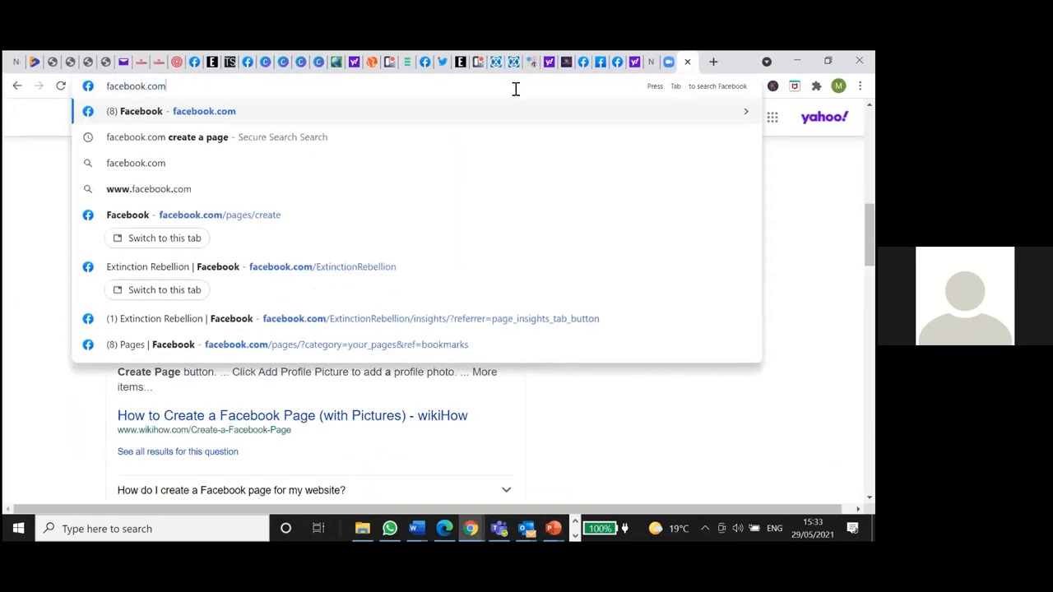
pyautogui.write('/')
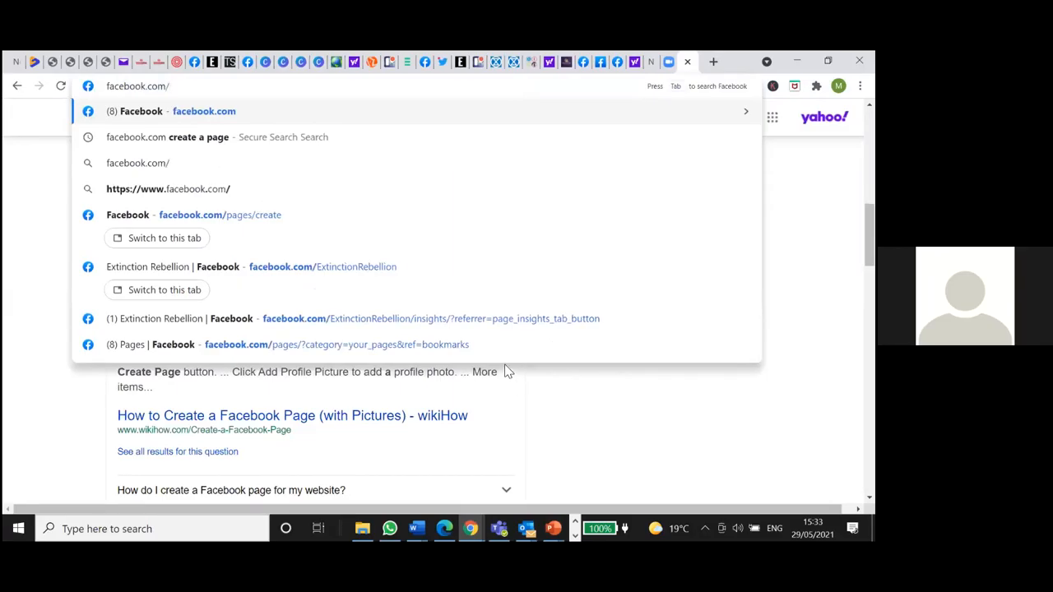
# - Start creating a Facebook Page named 'XR Group name'
pyautogui.click(219, 215)
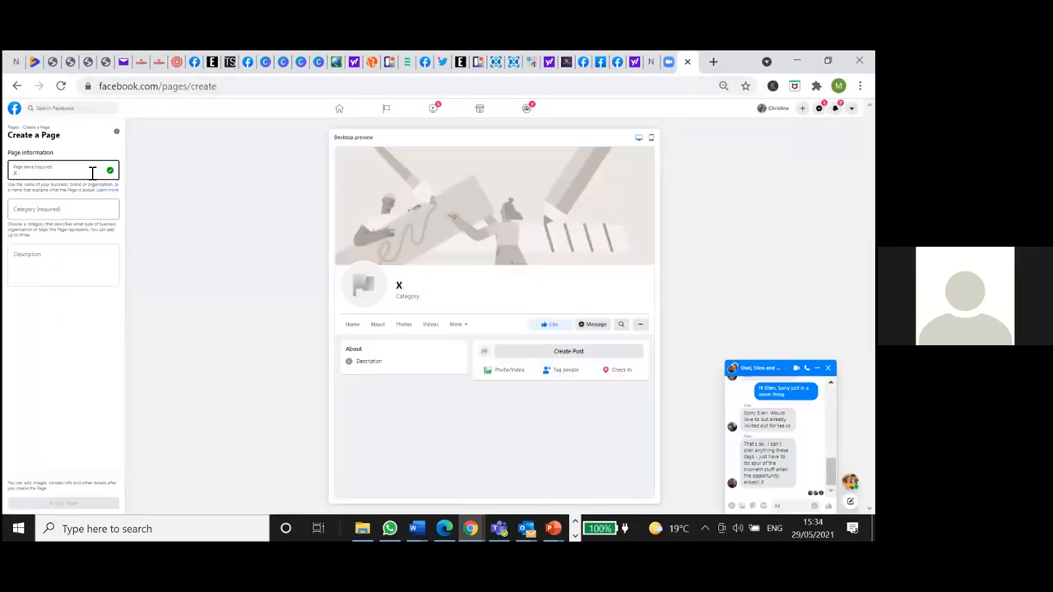
pyautogui.write('R')
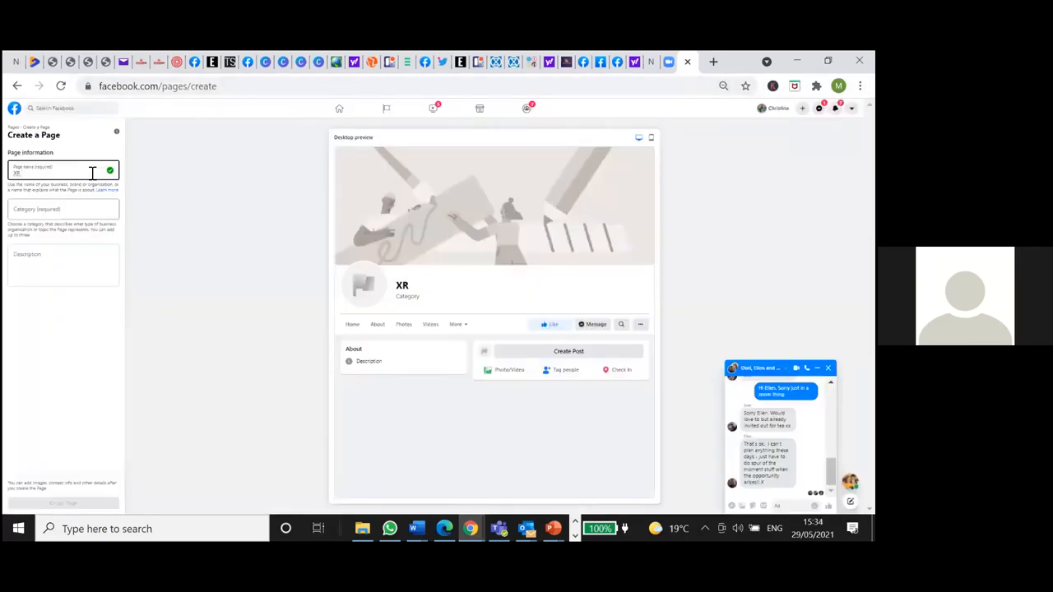
pyautogui.write('Group nam')
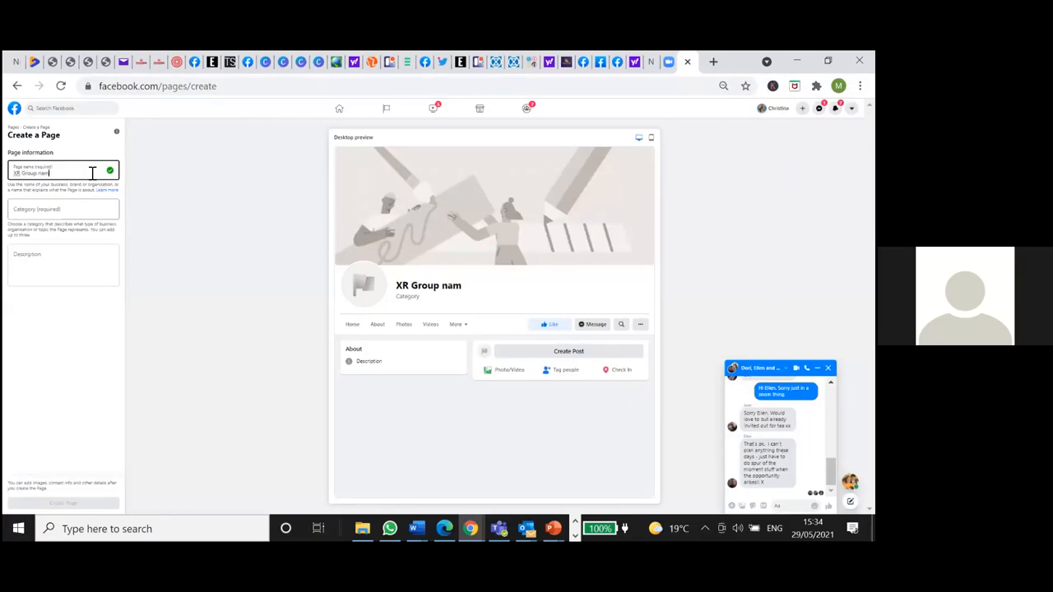
pyautogui.write('e')
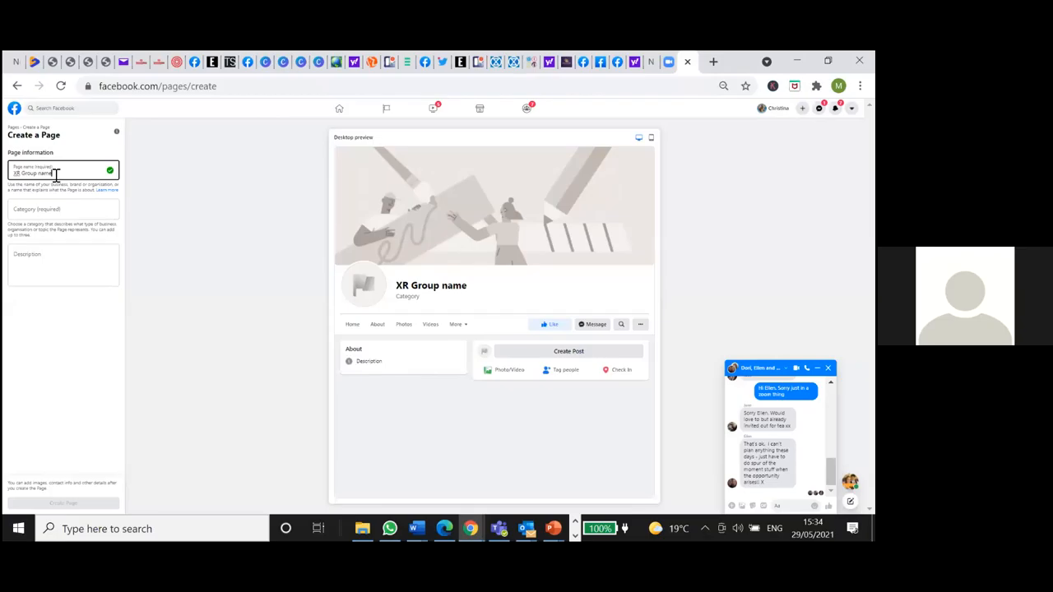
# - Set the page category to Cause and describe it as an XR Nigeria local group
pyautogui.click(63, 209)
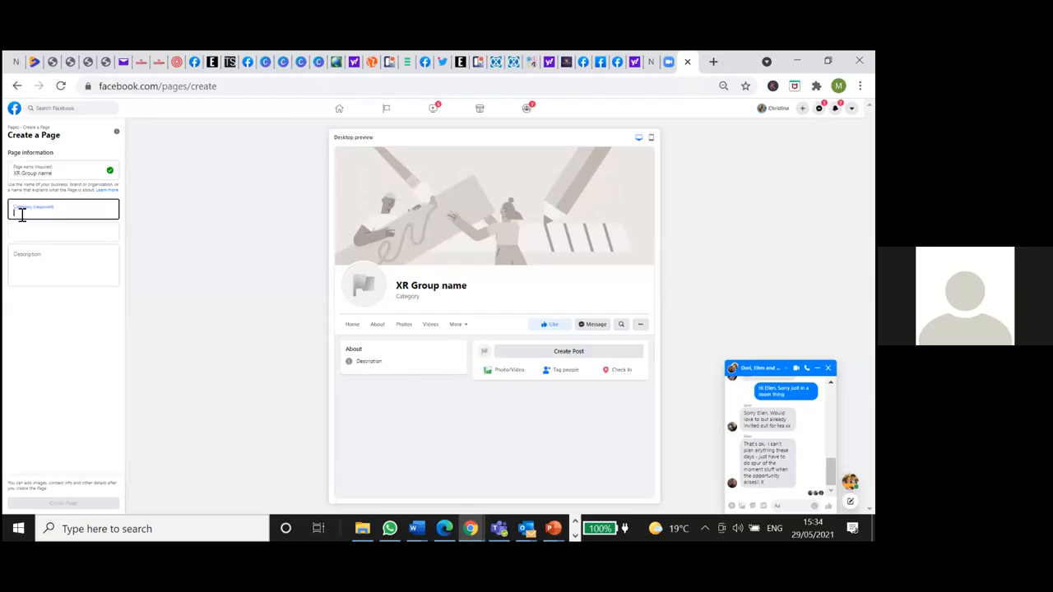
pyautogui.write('Cause')
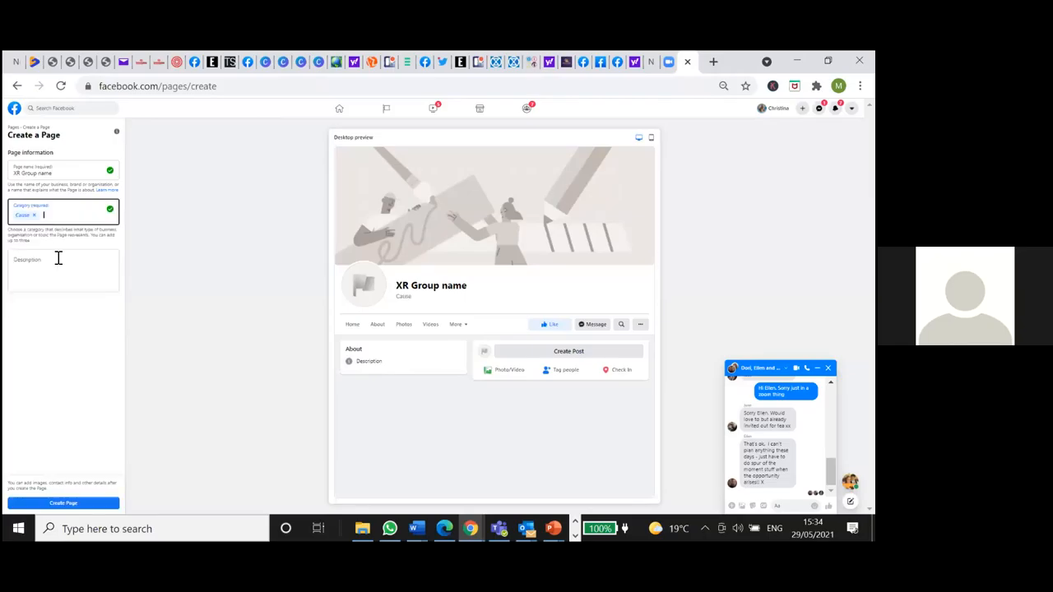
pyautogui.click(63, 271)
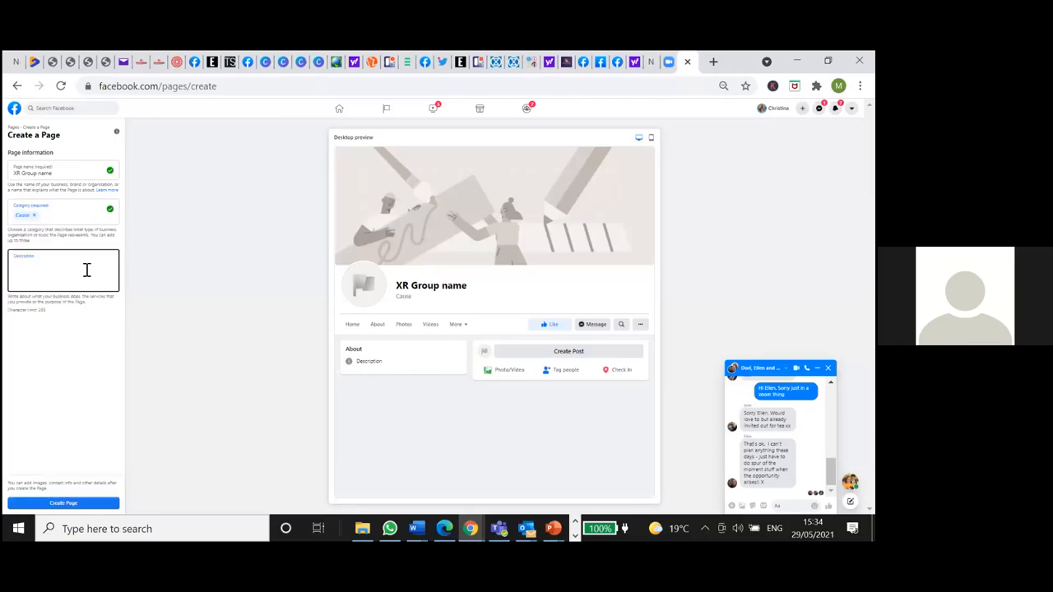
pyautogui.click(61, 269)
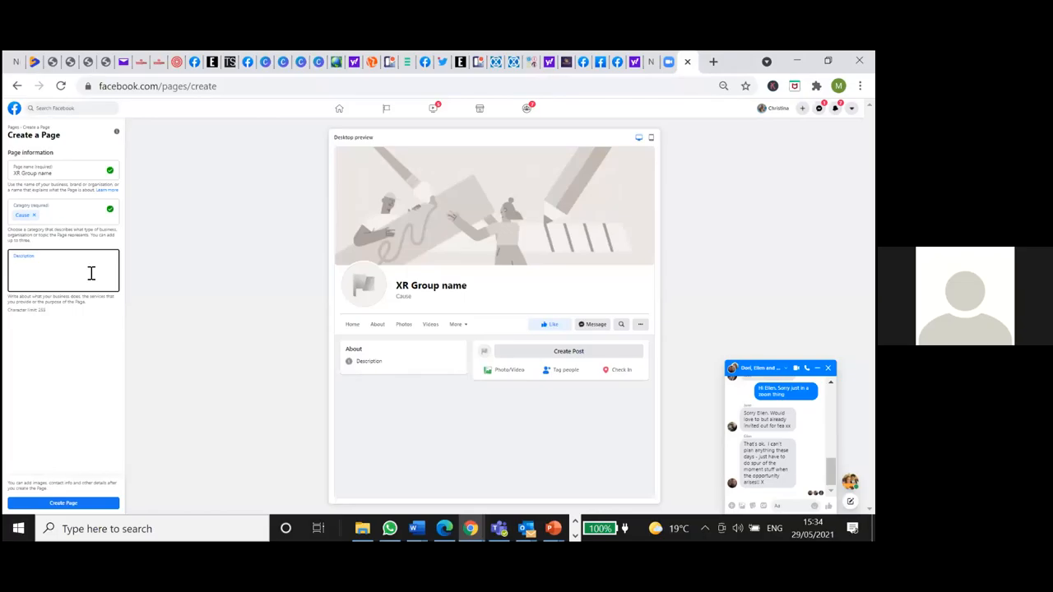
pyautogui.write('XR h')
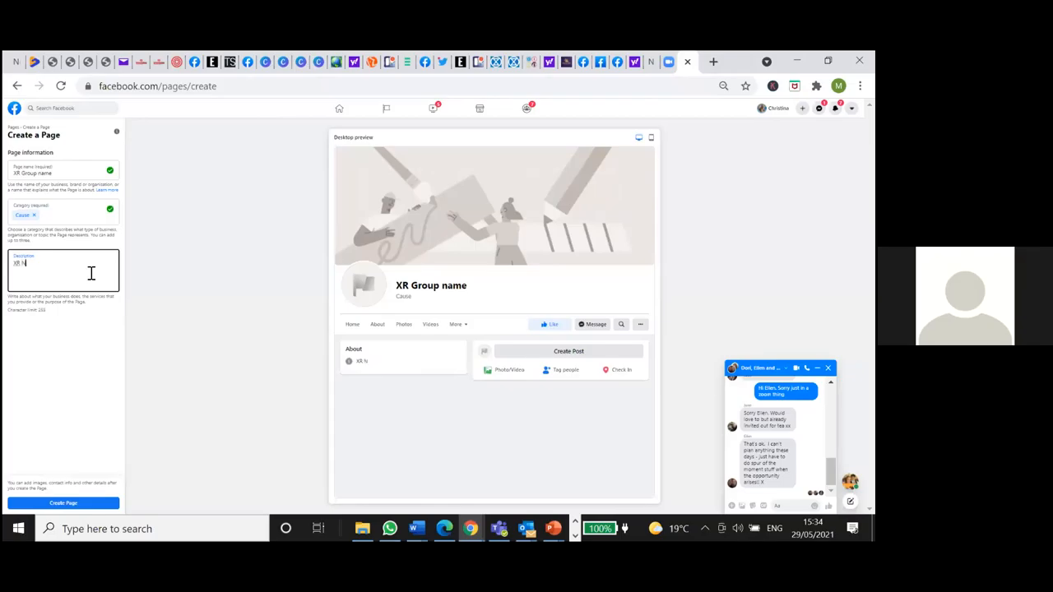
pyautogui.write('igeria')
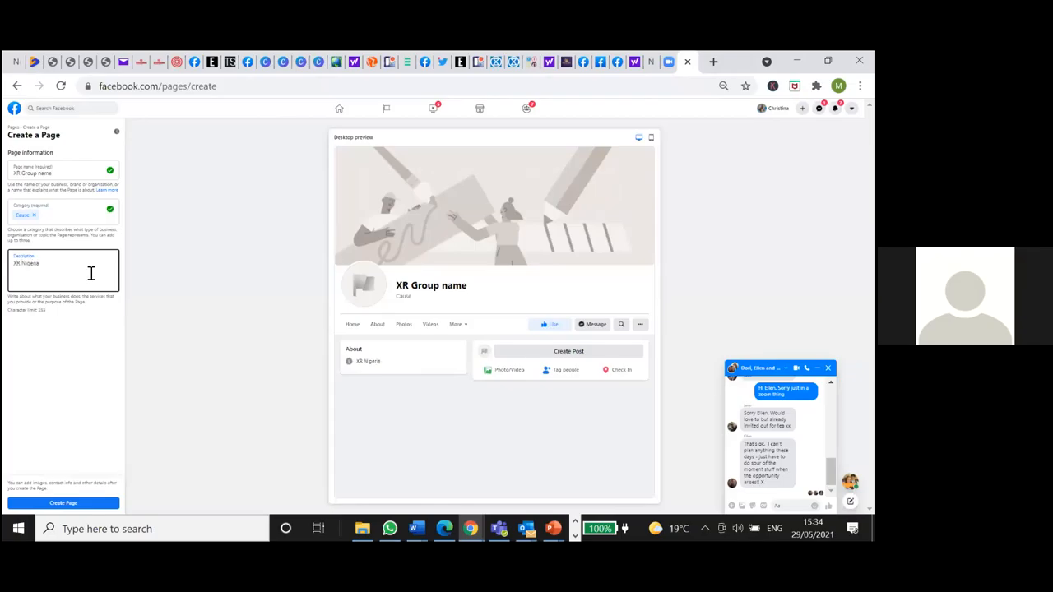
pyautogui.write('local g')
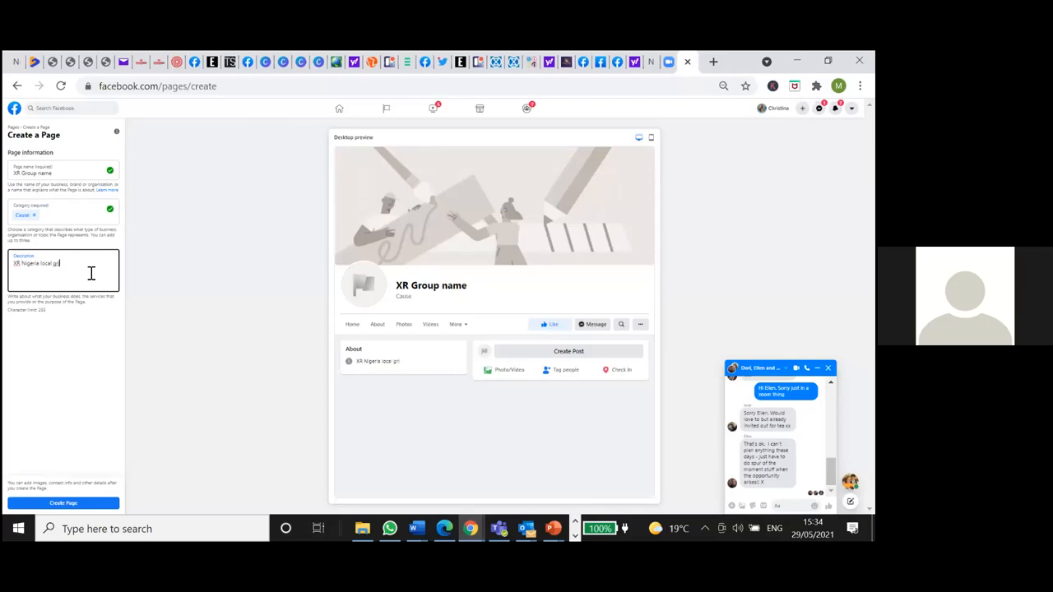
pyautogui.write('roup')
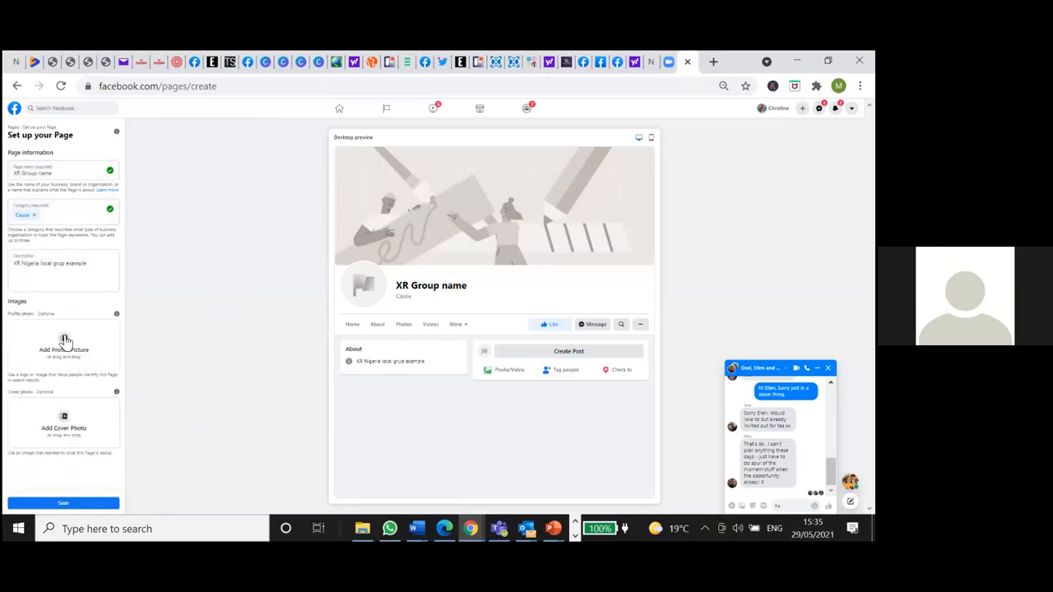
# - Set the 'David attneburgh' poster from Desktop > XR as the page's profile picture
pyautogui.click(63, 339)
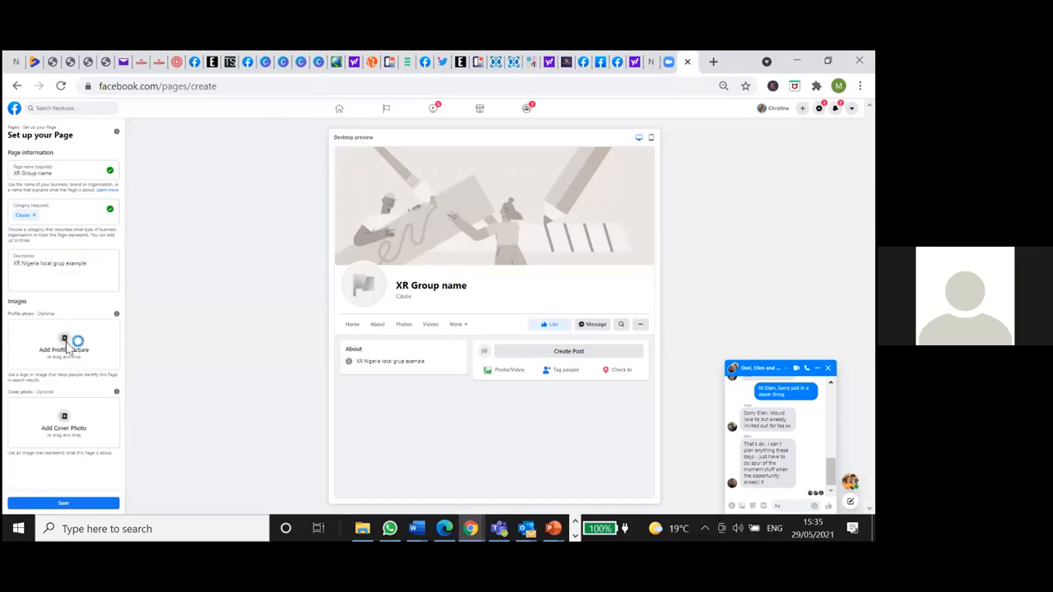
pyautogui.click(63, 345)
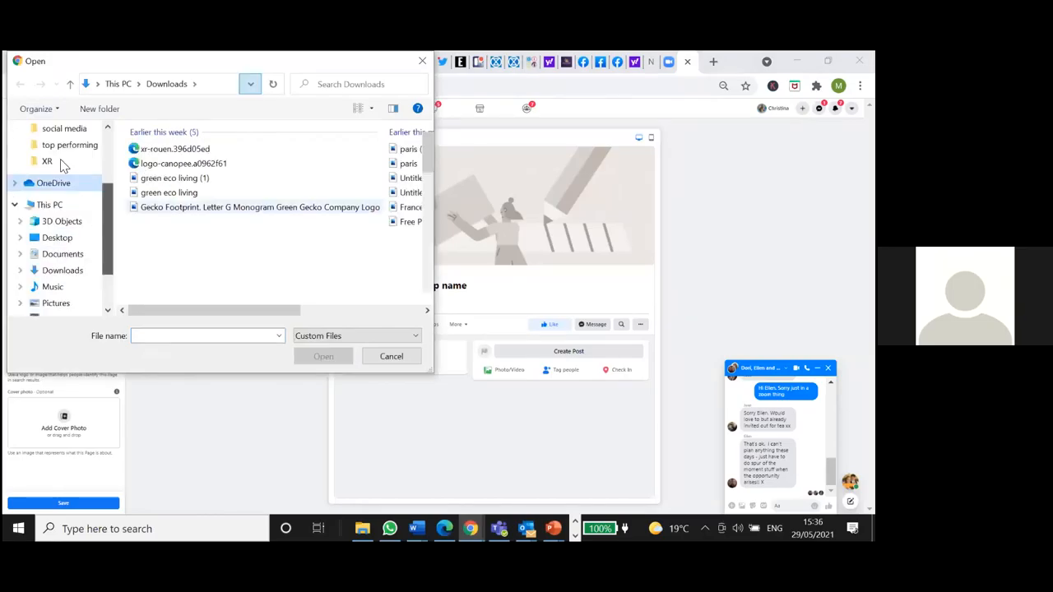
pyautogui.click(47, 161)
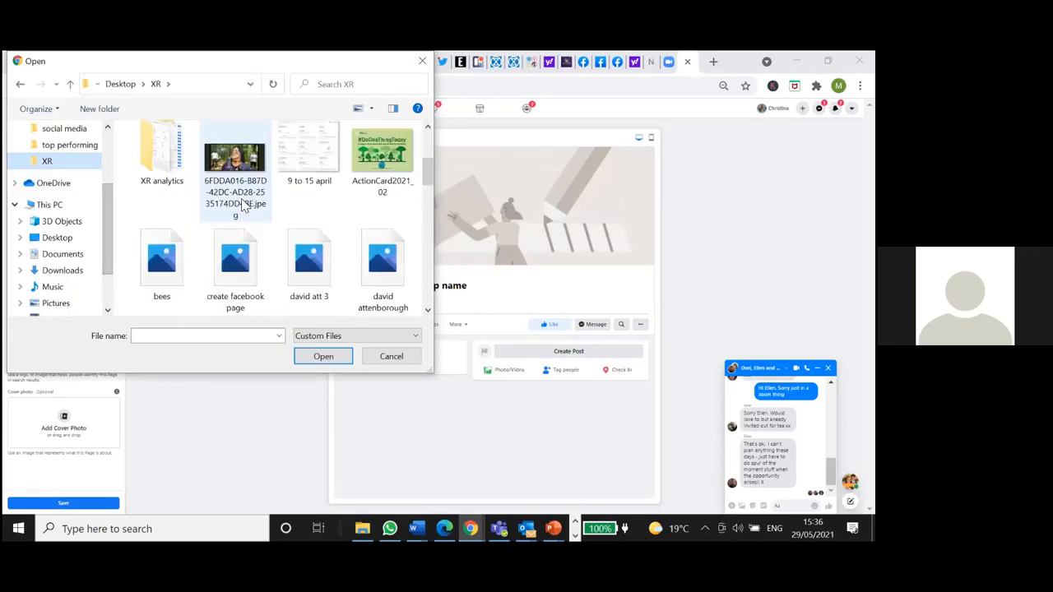
pyautogui.scroll(-3)
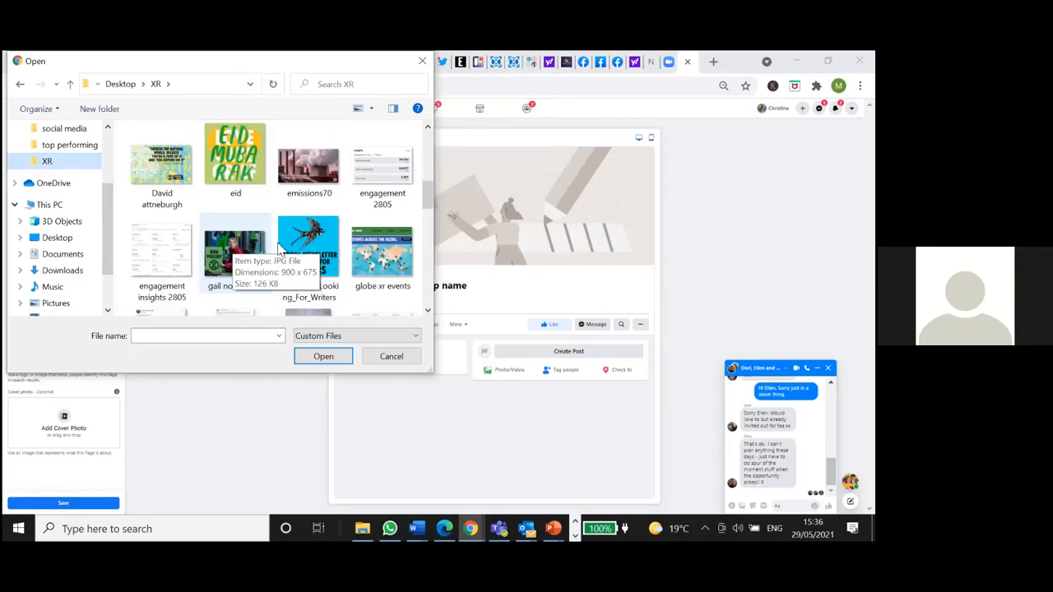
pyautogui.click(161, 165)
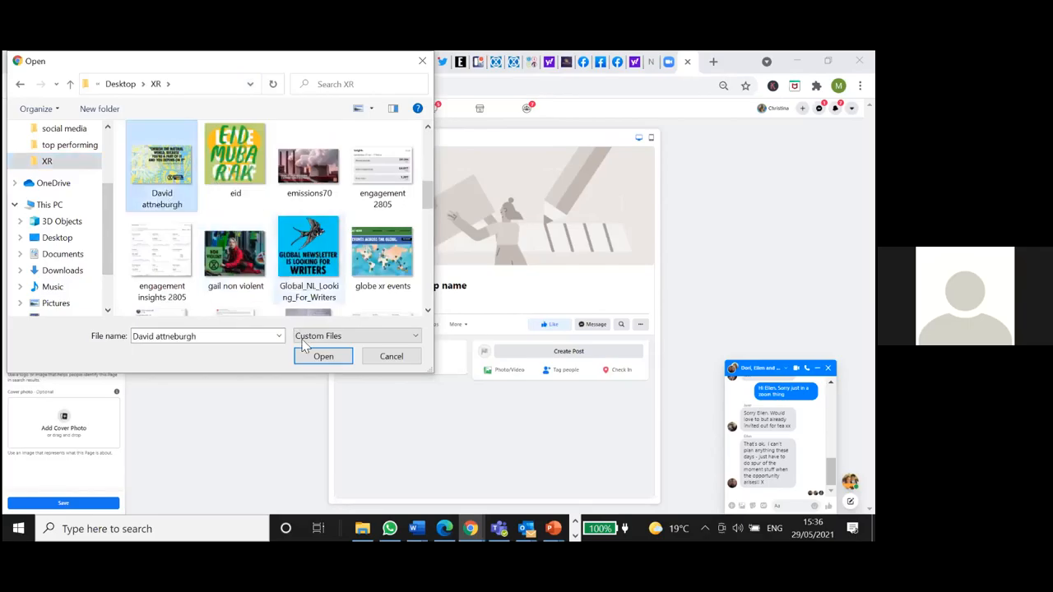
pyautogui.click(323, 356)
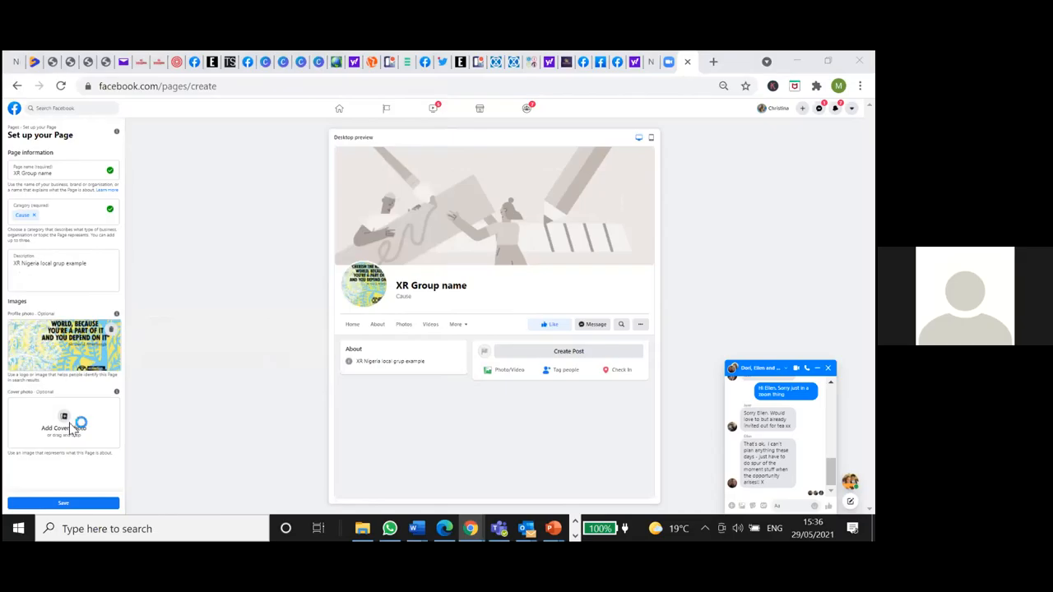
# - Set the 'gail non violent' photo from the XR folder as the cover photo
pyautogui.click(64, 428)
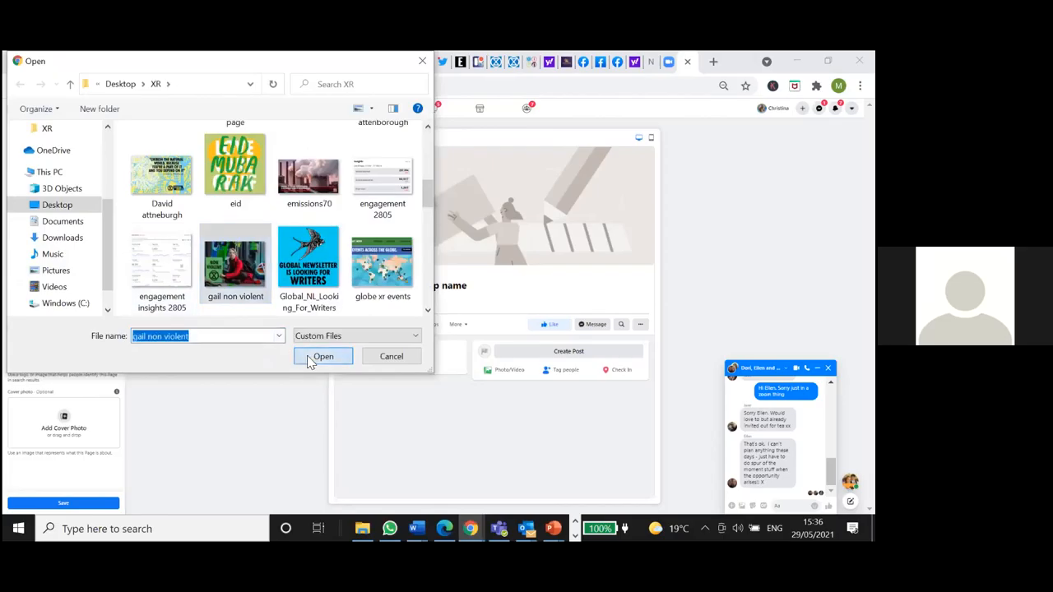
pyautogui.click(322, 357)
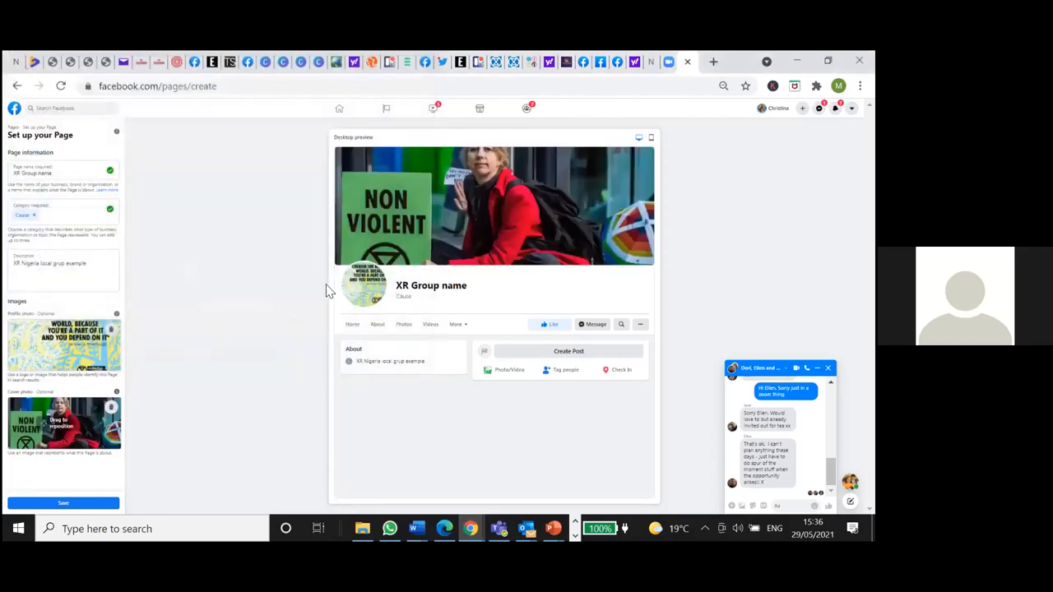
pyautogui.moveTo(428, 299)
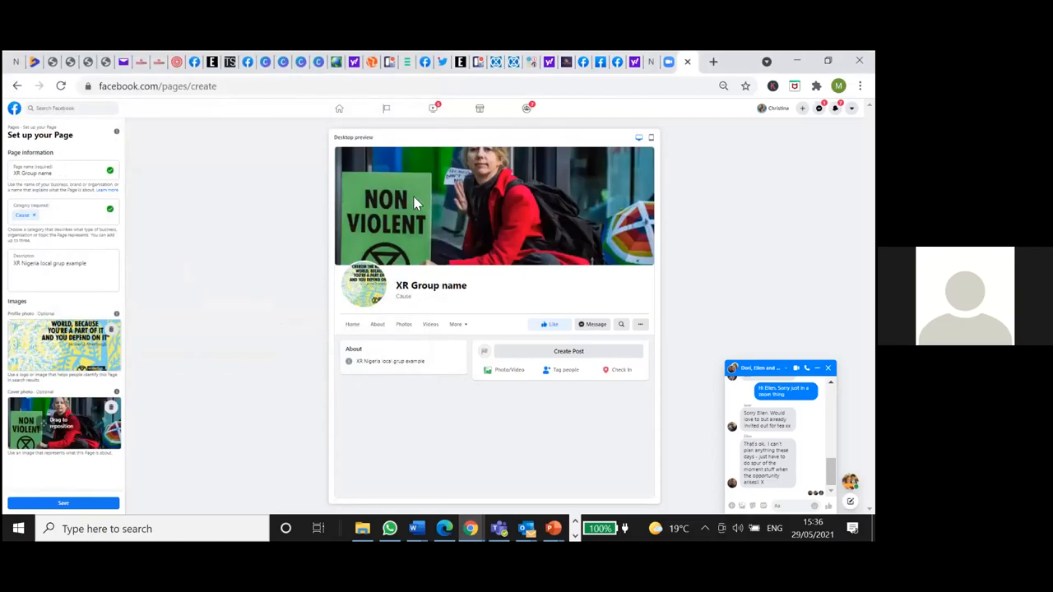
pyautogui.moveTo(518, 221)
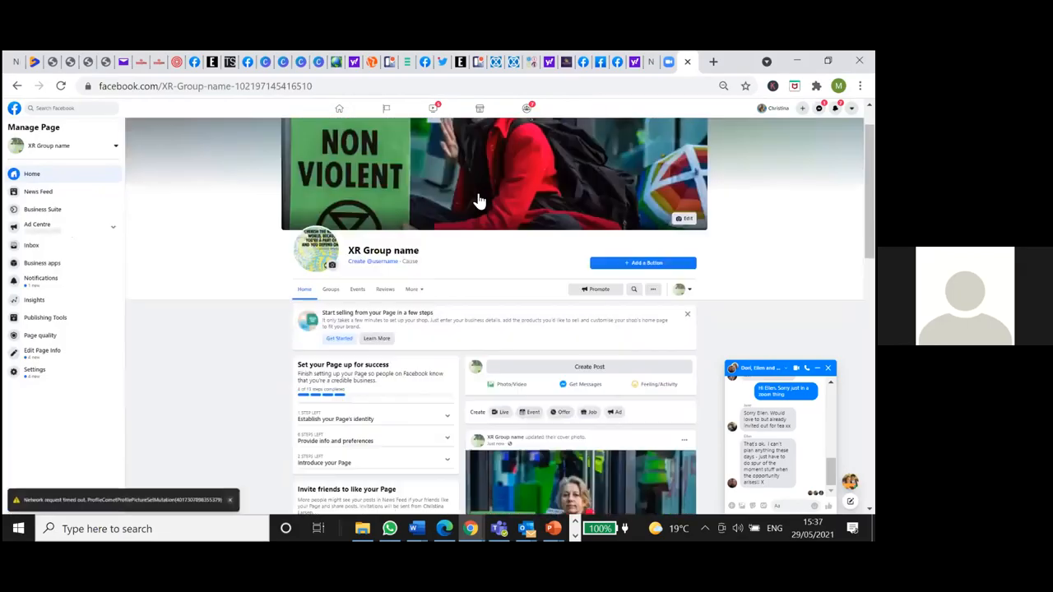
pyautogui.scroll(-3)
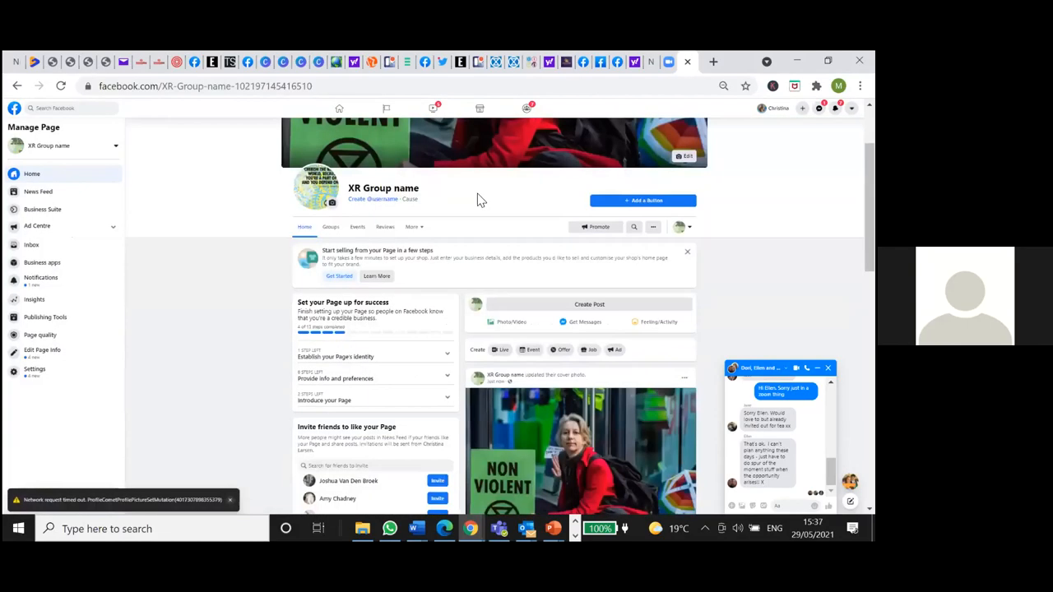
pyautogui.scroll(-3)
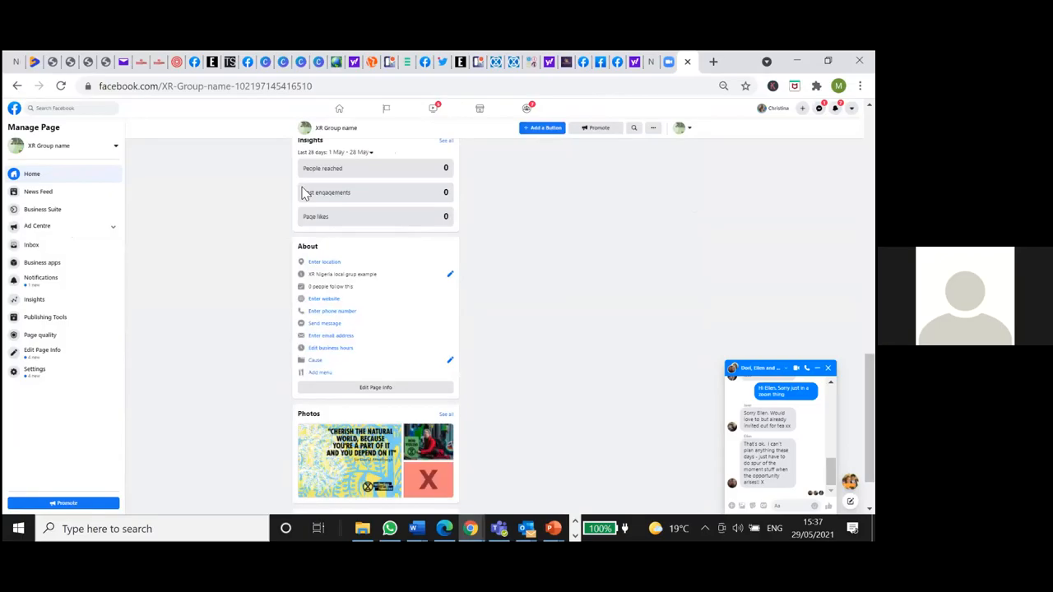
pyautogui.scroll(-3)
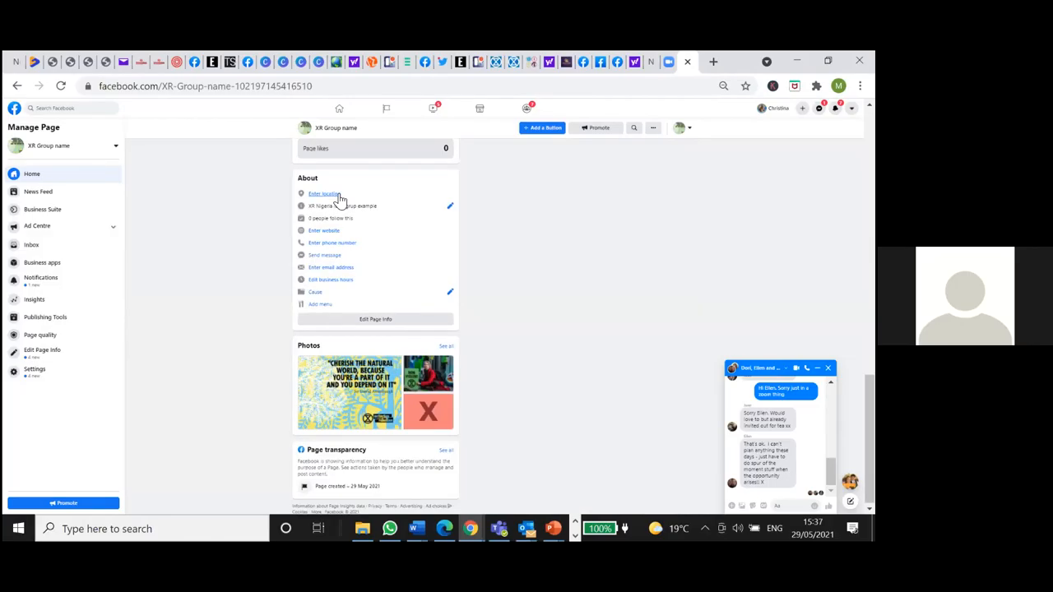
pyautogui.moveTo(371, 237)
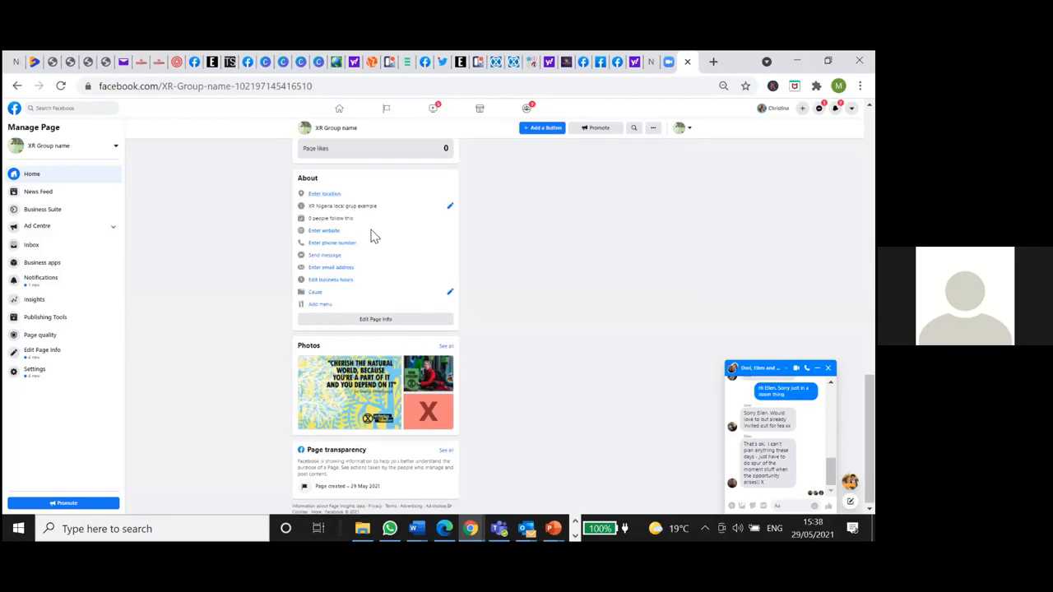
pyautogui.moveTo(324, 230)
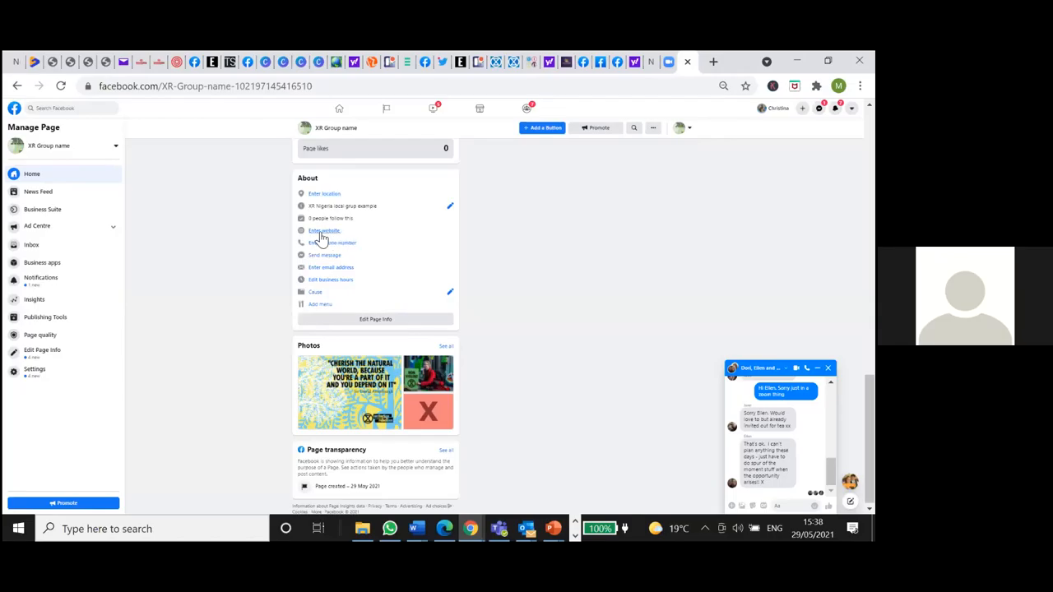
pyautogui.moveTo(331, 239)
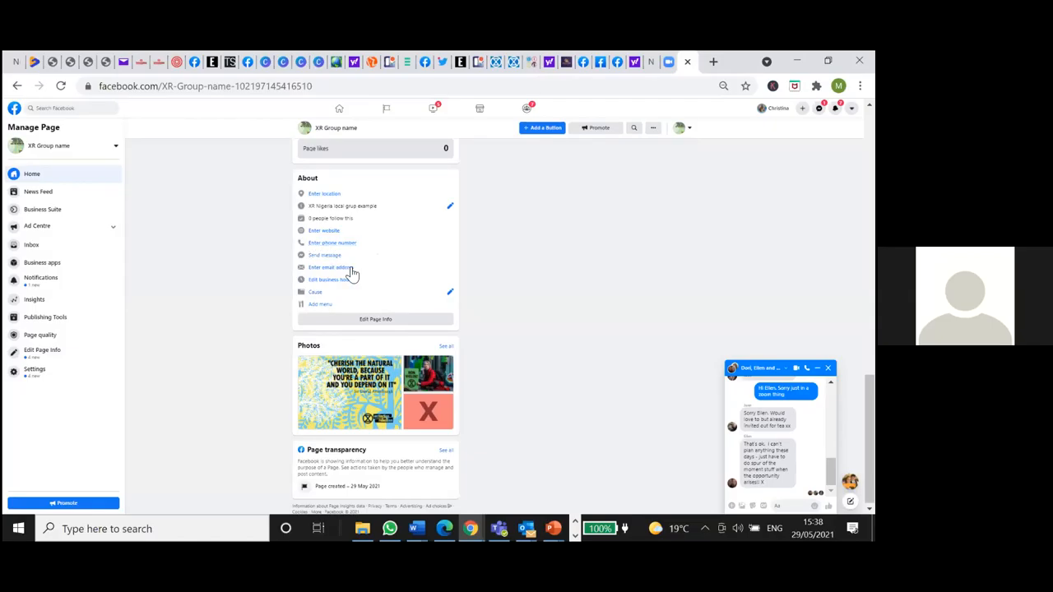
pyautogui.moveTo(366, 277)
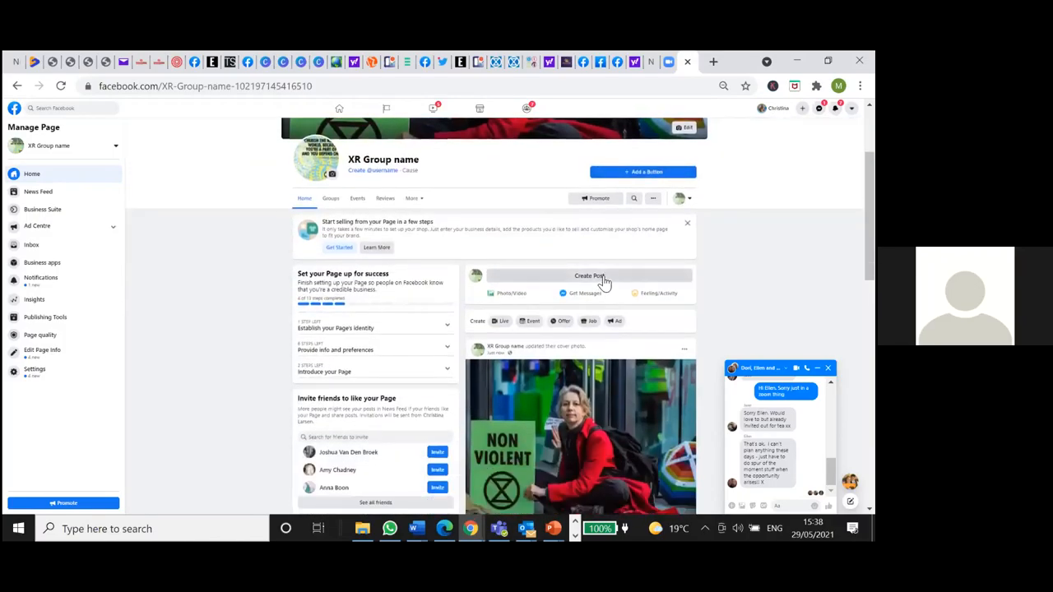
# - Draft a post from the page reading 'Write a few lines or paragraph'
pyautogui.click(589, 275)
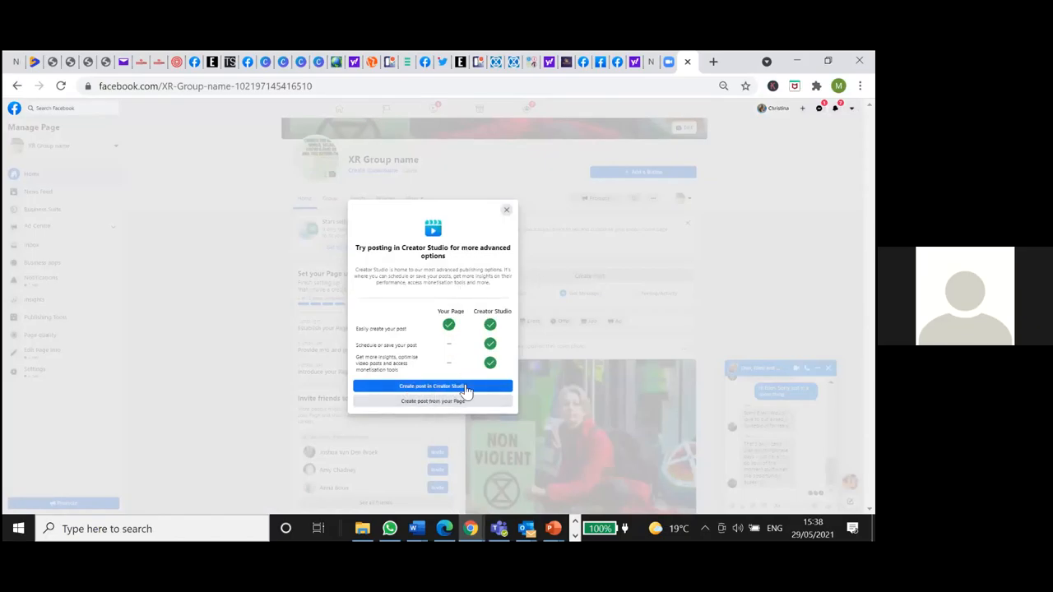
pyautogui.moveTo(481, 436)
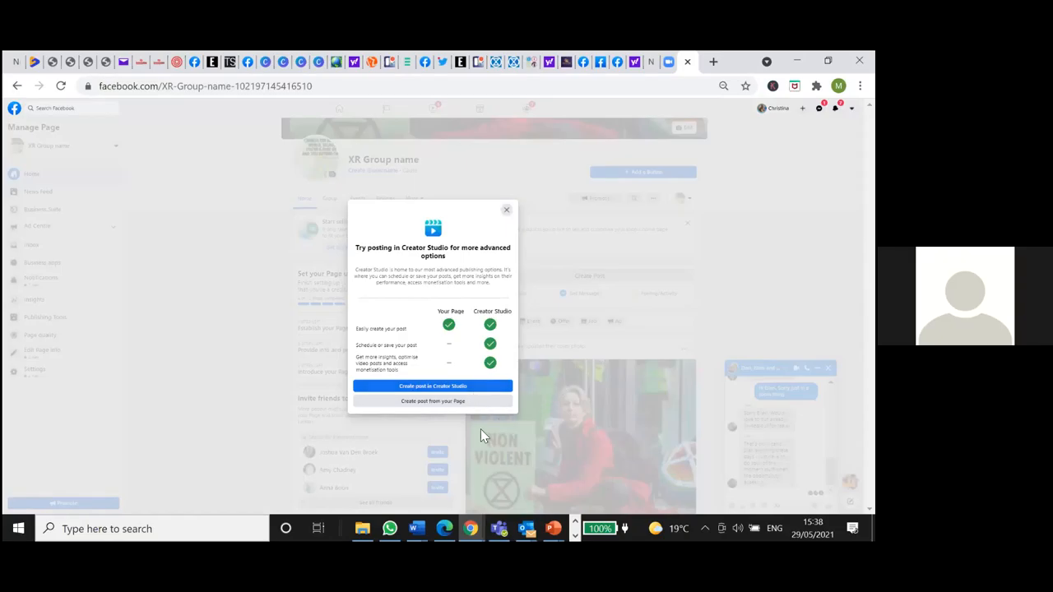
pyautogui.click(432, 401)
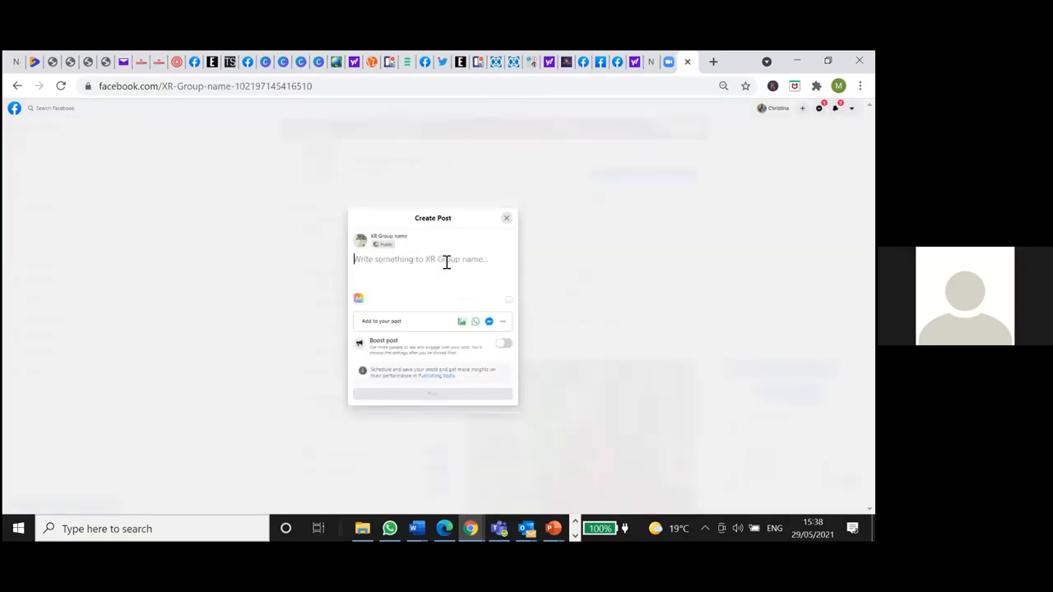
pyautogui.write('Write a')
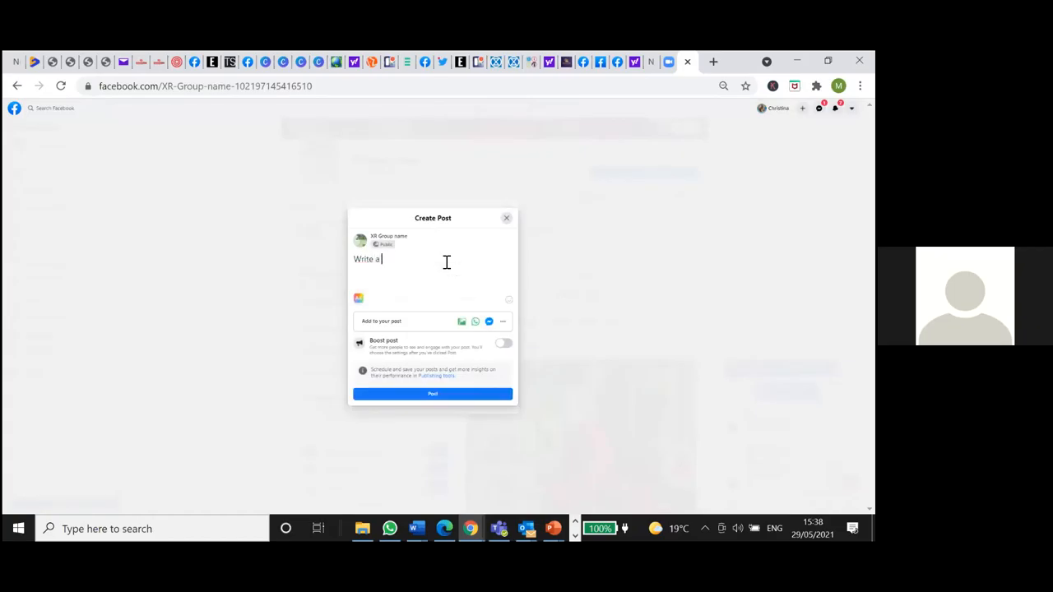
pyautogui.write('few')
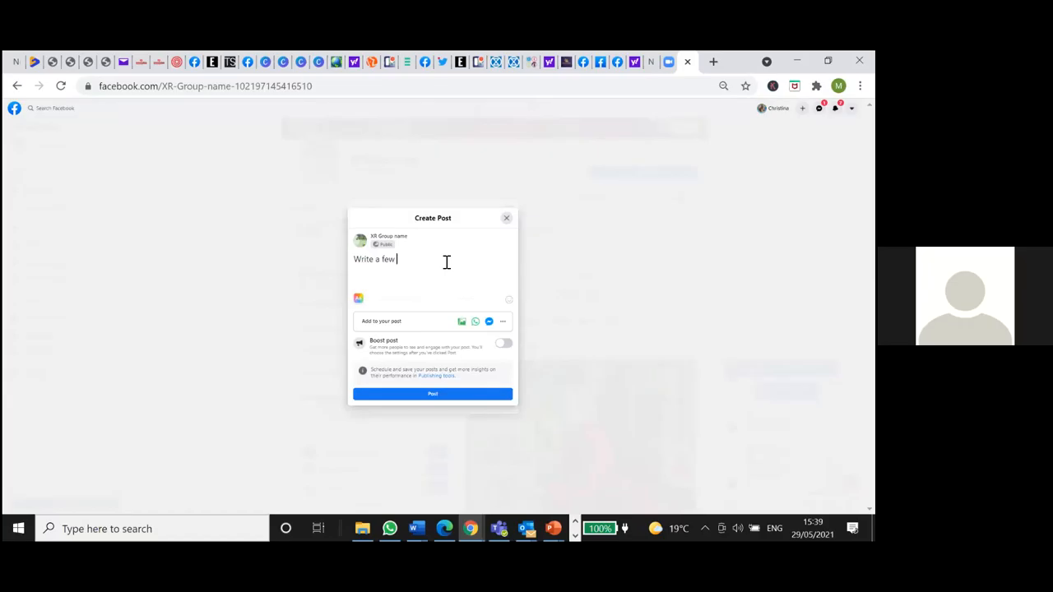
pyautogui.write('lines or paragraph')
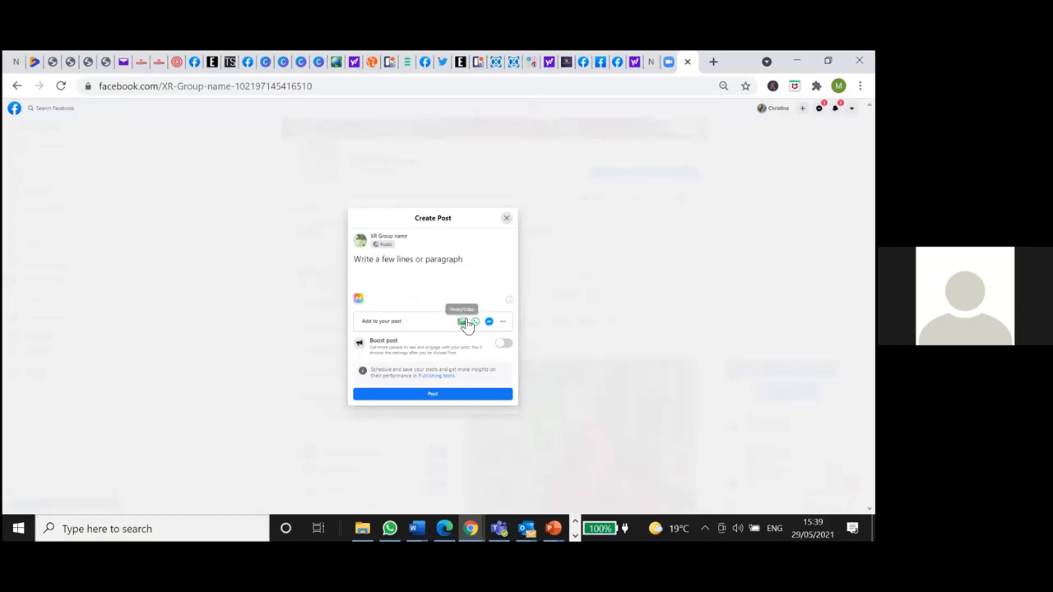
pyautogui.click(462, 321)
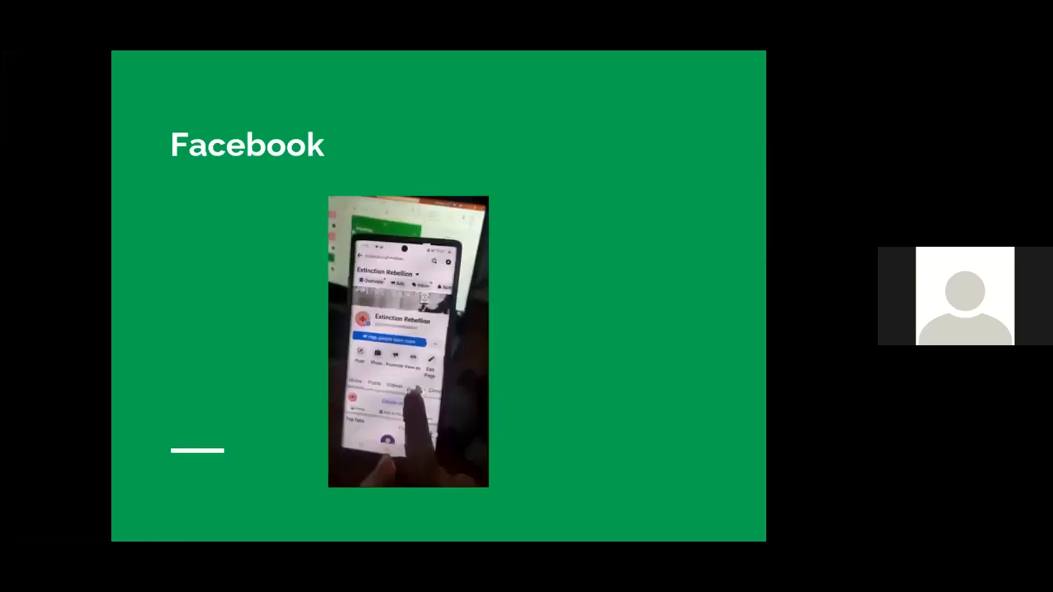
pyautogui.moveTo(516, 378)
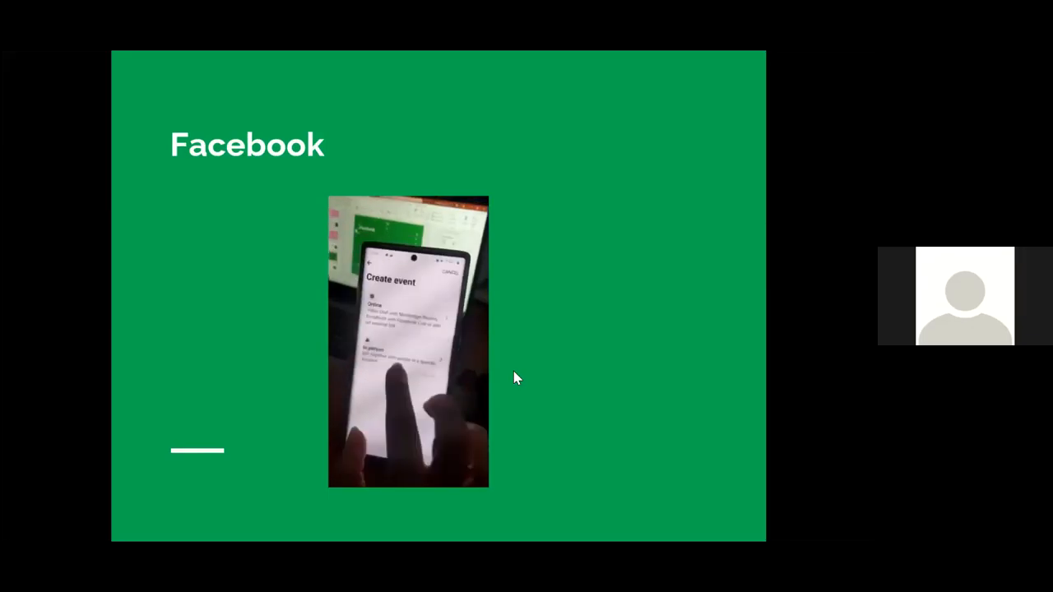
# - Play the phone video on the Facebook slide showing page features like creating an event
pyautogui.click(408, 338)
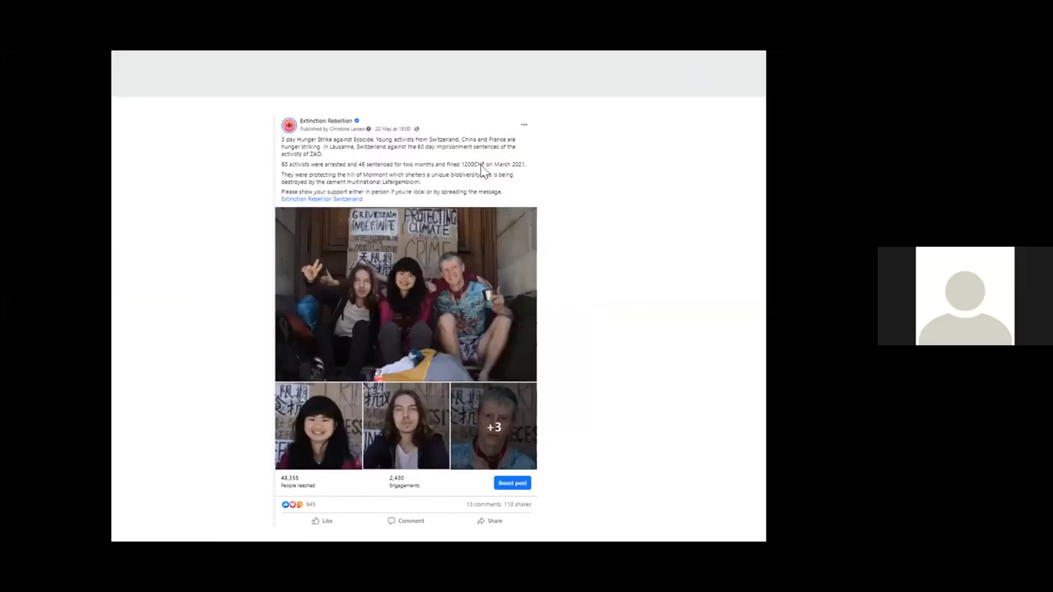
pyautogui.moveTo(330, 173)
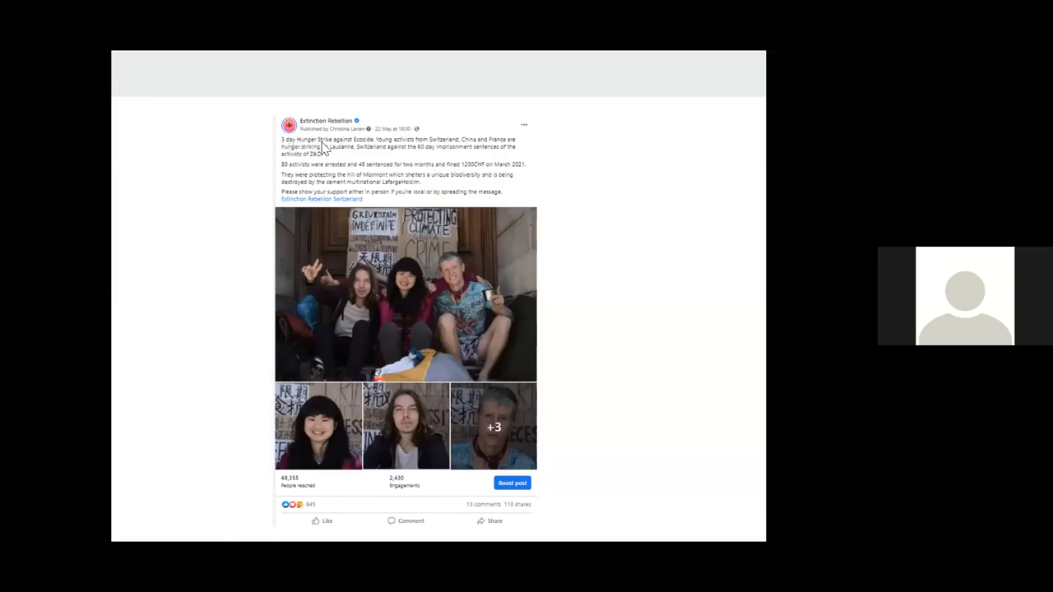
pyautogui.moveTo(420, 148)
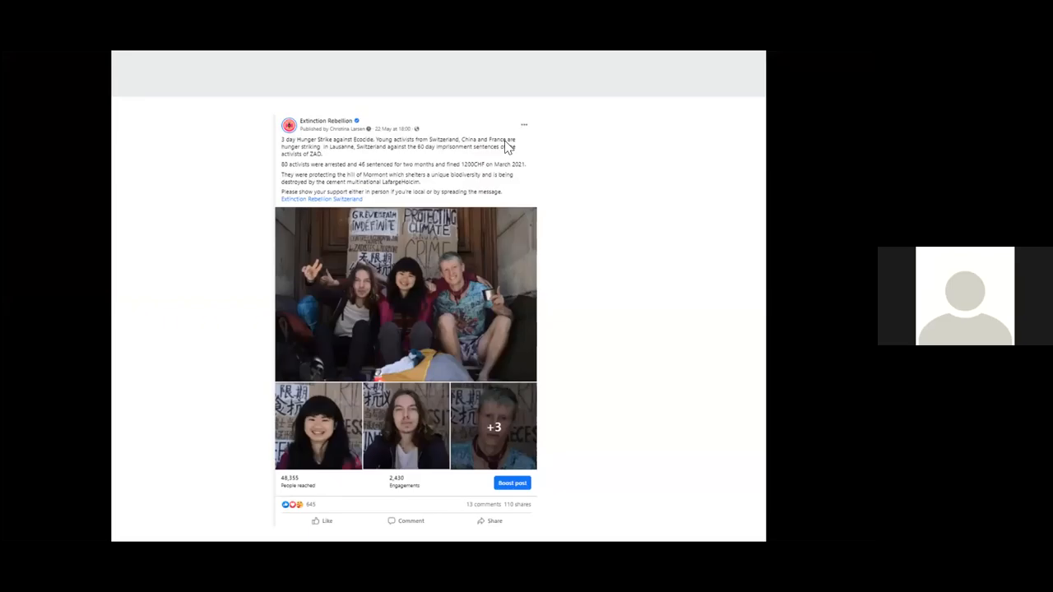
pyautogui.moveTo(285, 202)
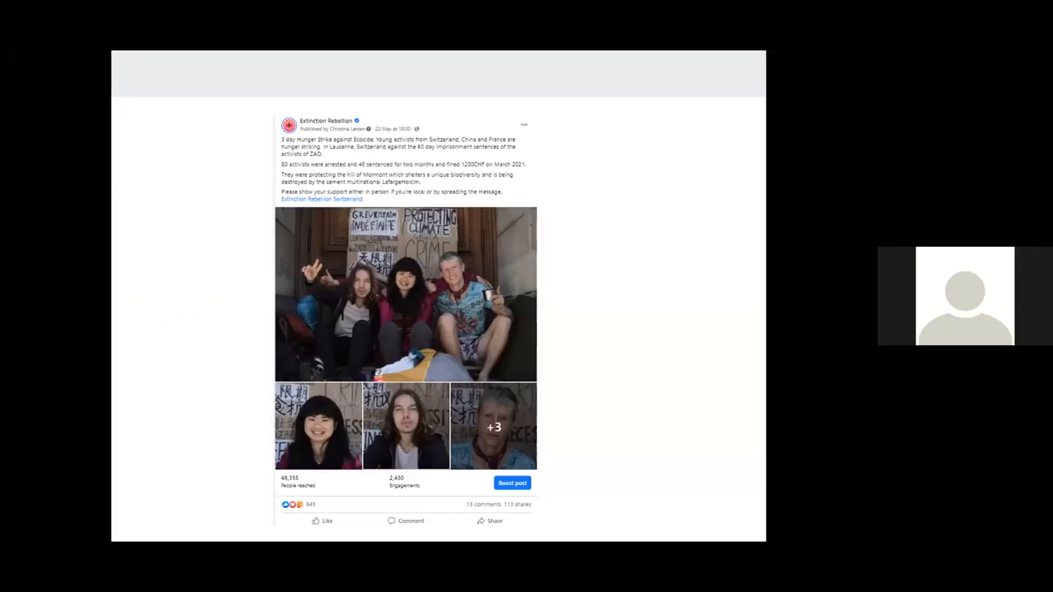
pyautogui.moveTo(371, 426)
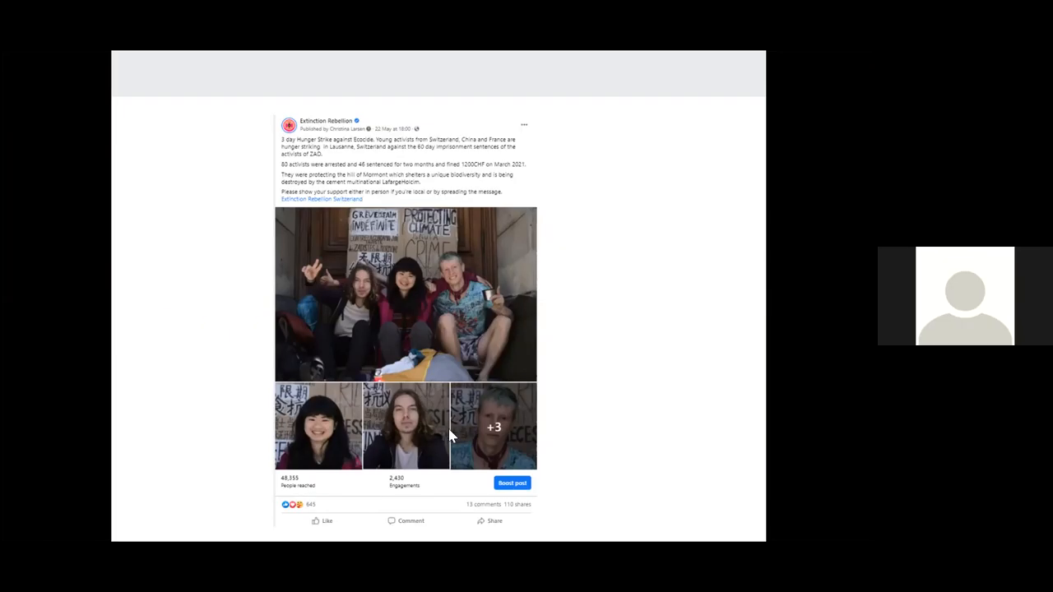
pyautogui.moveTo(612, 390)
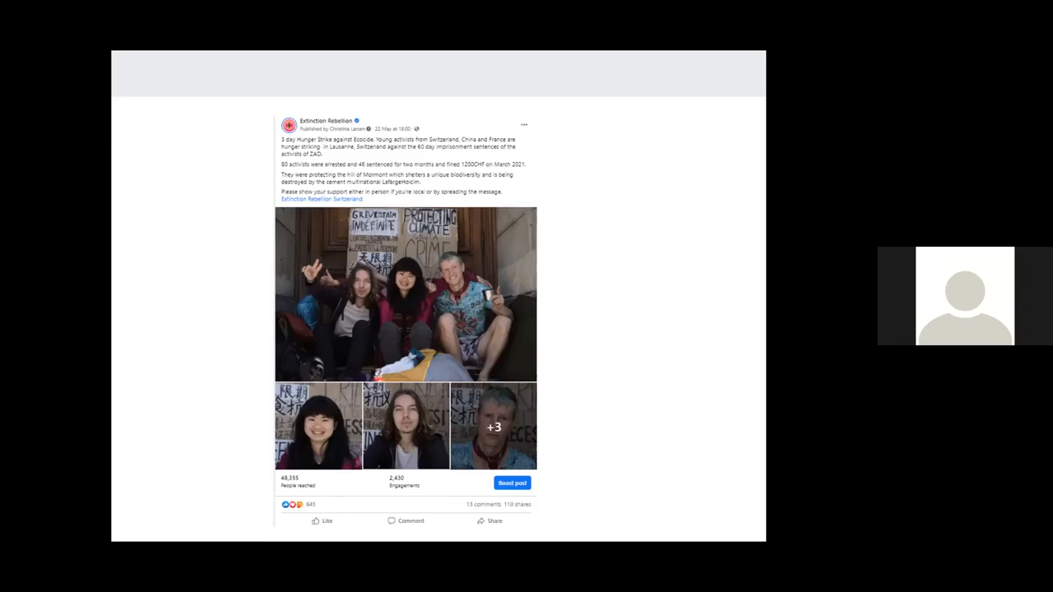
pyautogui.moveTo(286, 206)
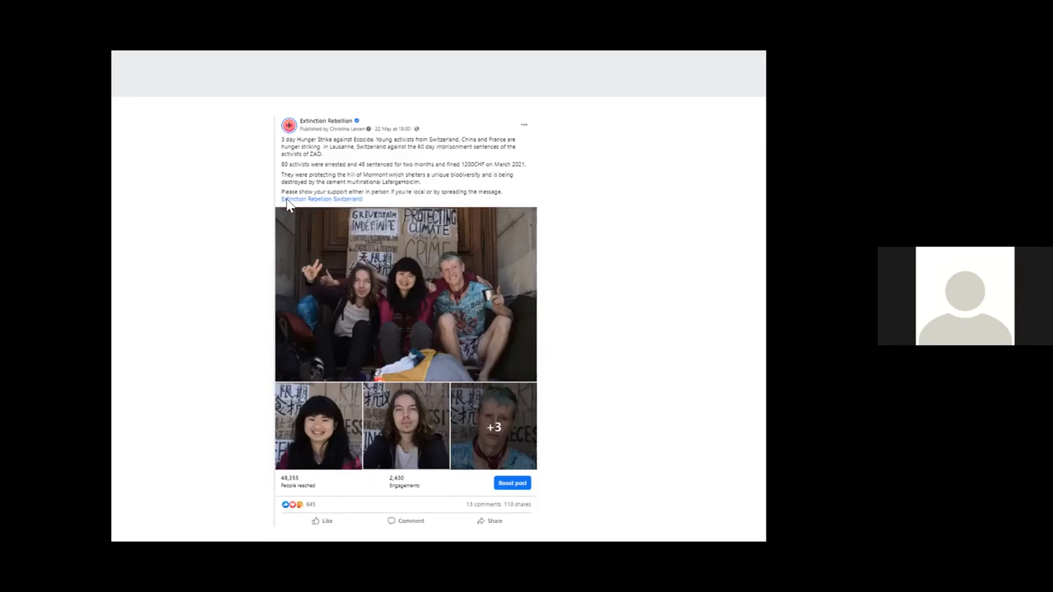
pyautogui.moveTo(330, 204)
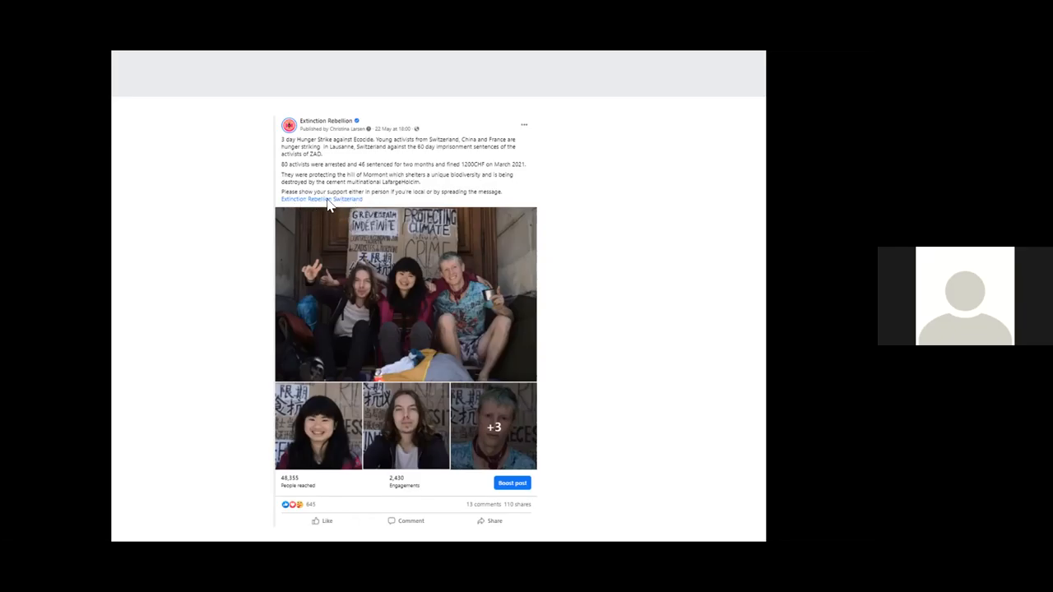
pyautogui.moveTo(641, 216)
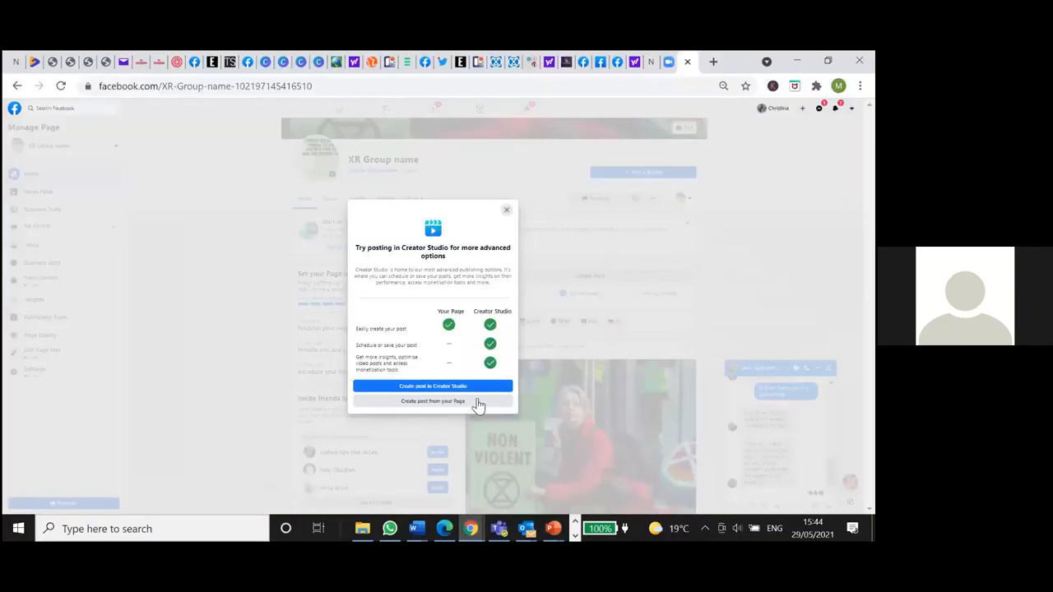
pyautogui.click(432, 402)
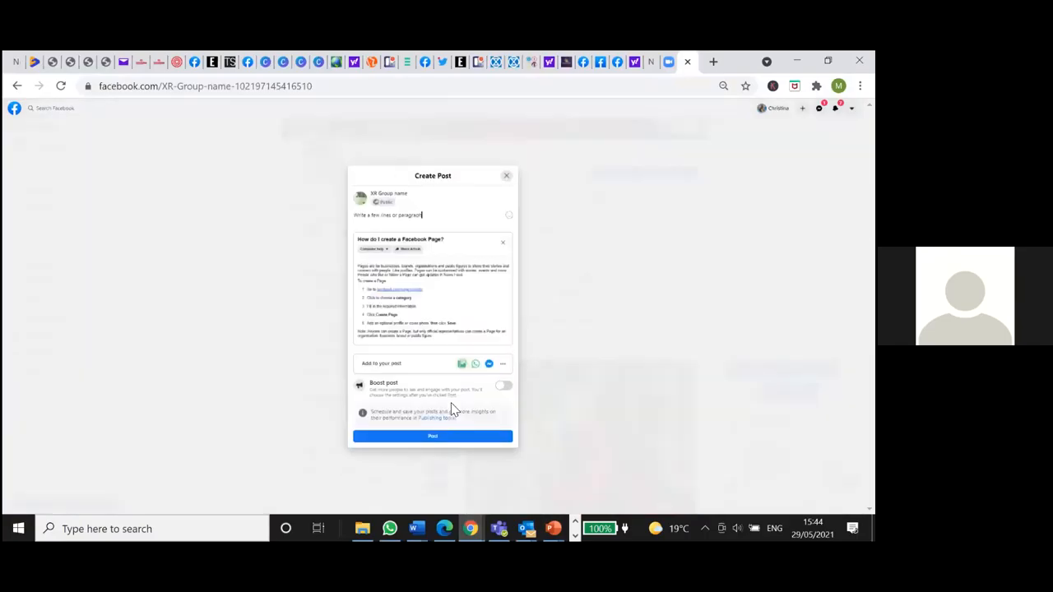
pyautogui.moveTo(531, 217)
pyautogui.write(' @')
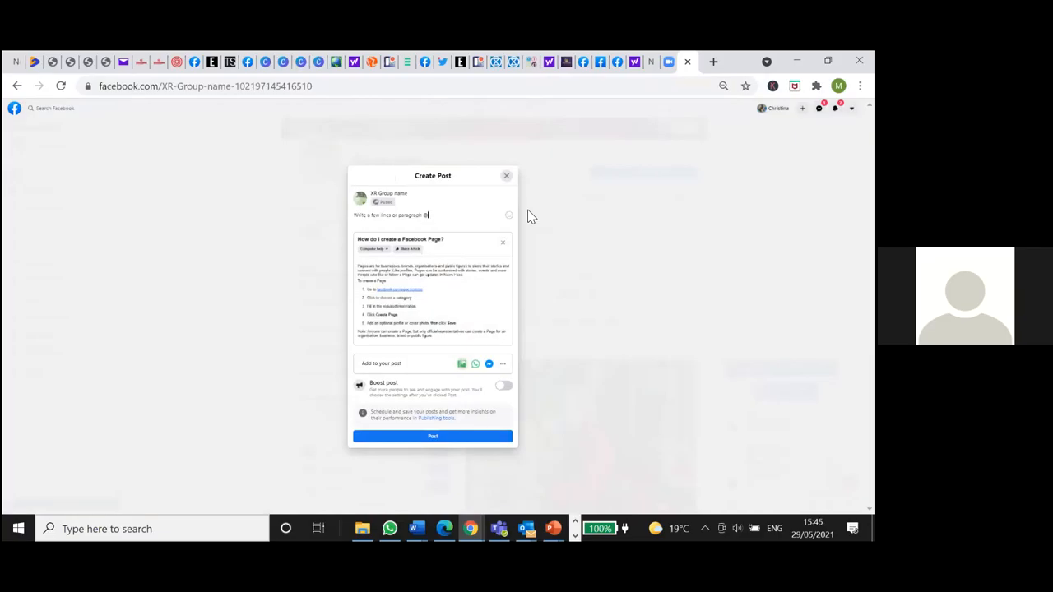
pyautogui.write('ext')
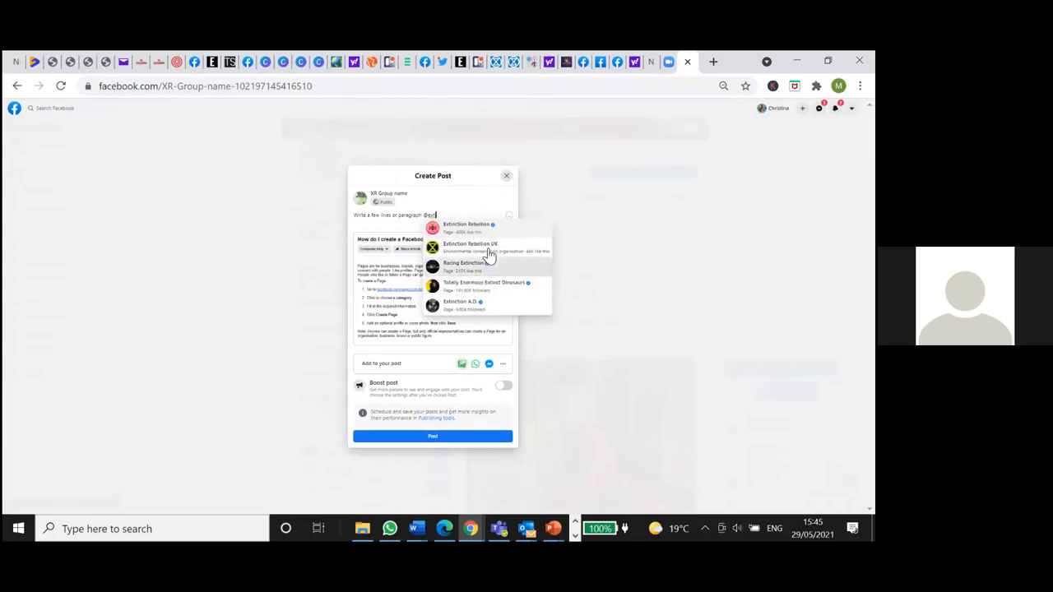
pyautogui.click(471, 246)
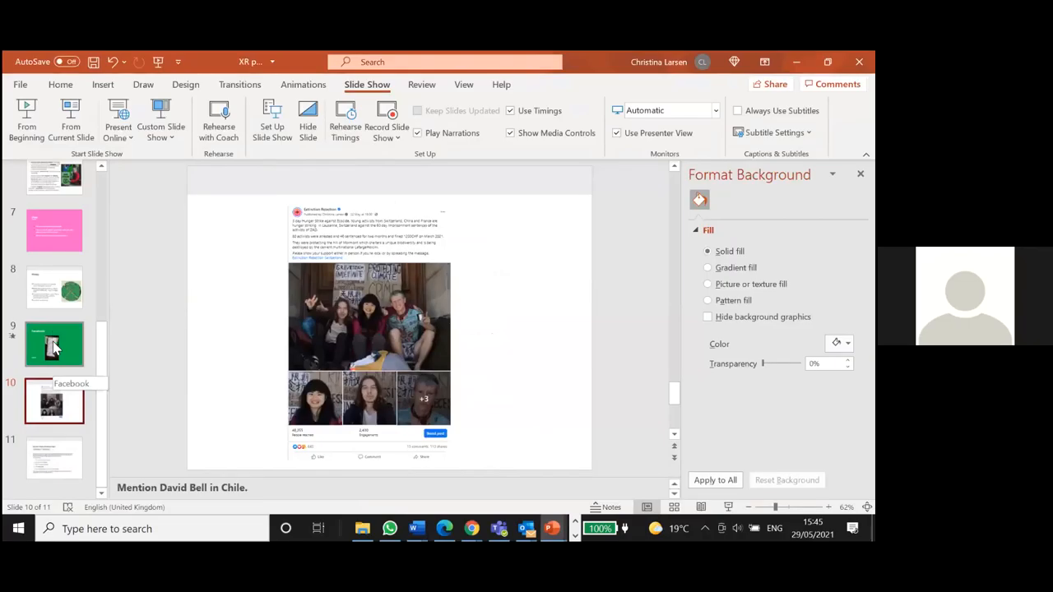
pyautogui.moveTo(88, 360)
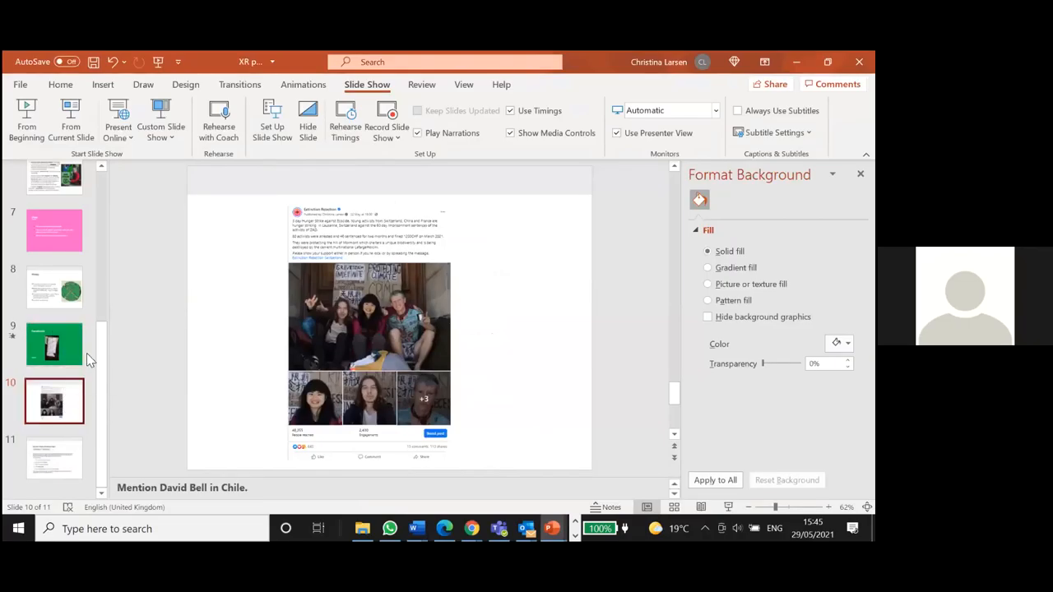
# - Go from slide 9 to slide 11, 'How do I create a Facebook Page?'
pyautogui.click(53, 344)
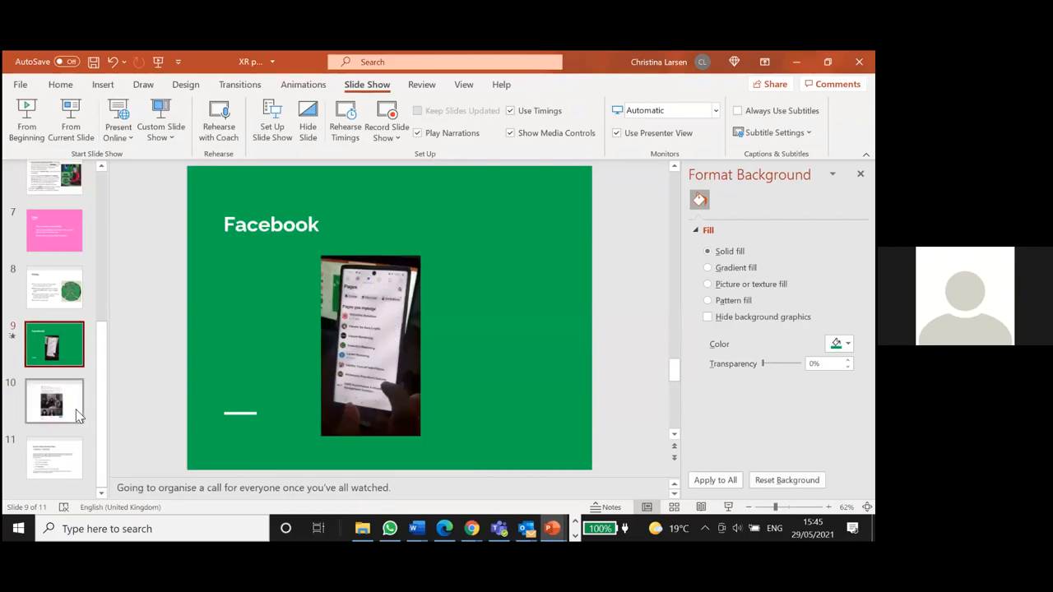
pyautogui.click(54, 401)
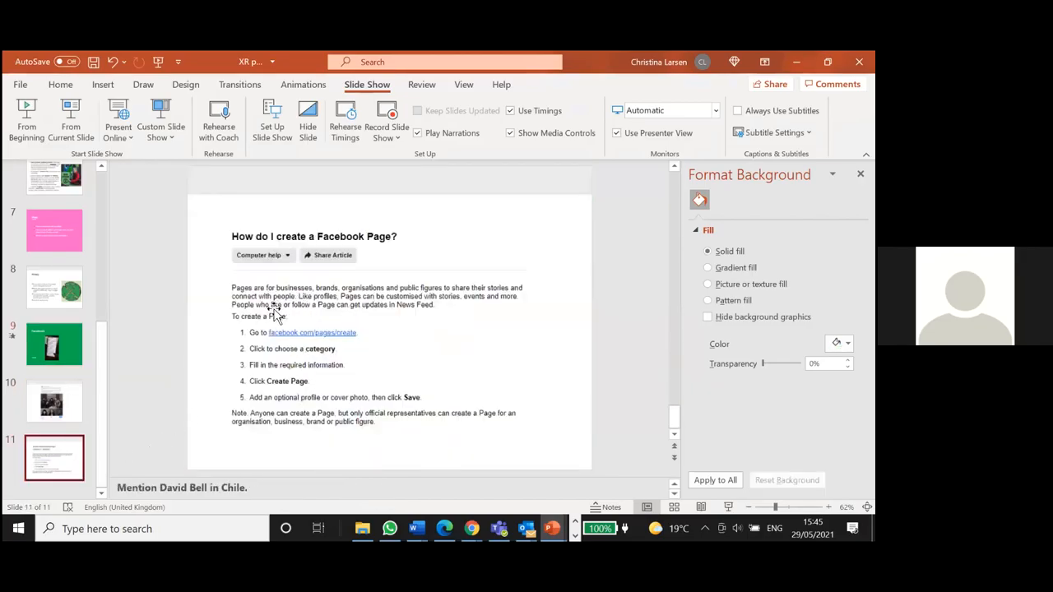
pyautogui.moveTo(384, 339)
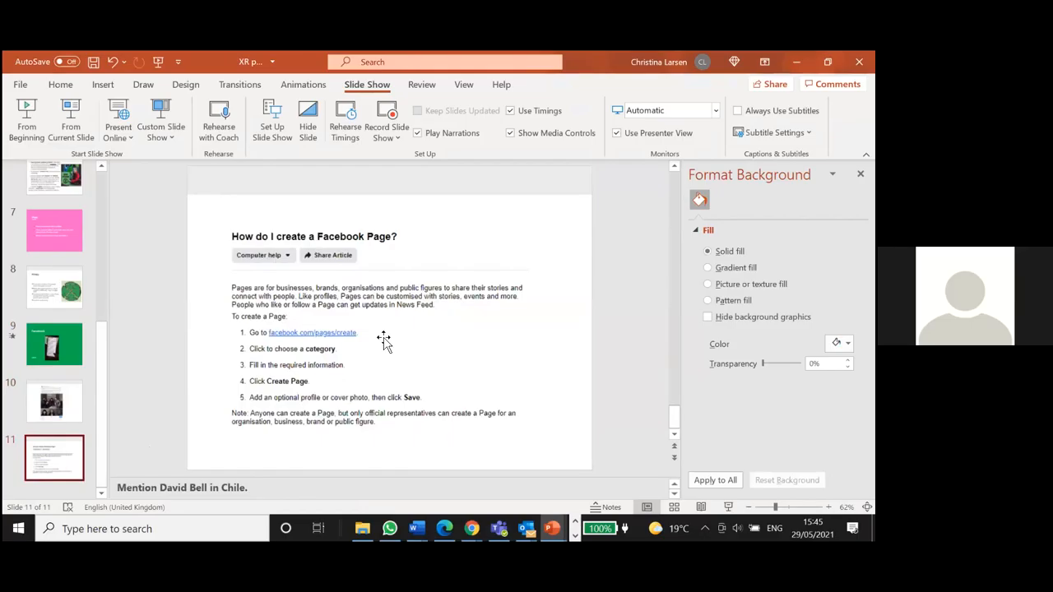
pyautogui.moveTo(369, 328)
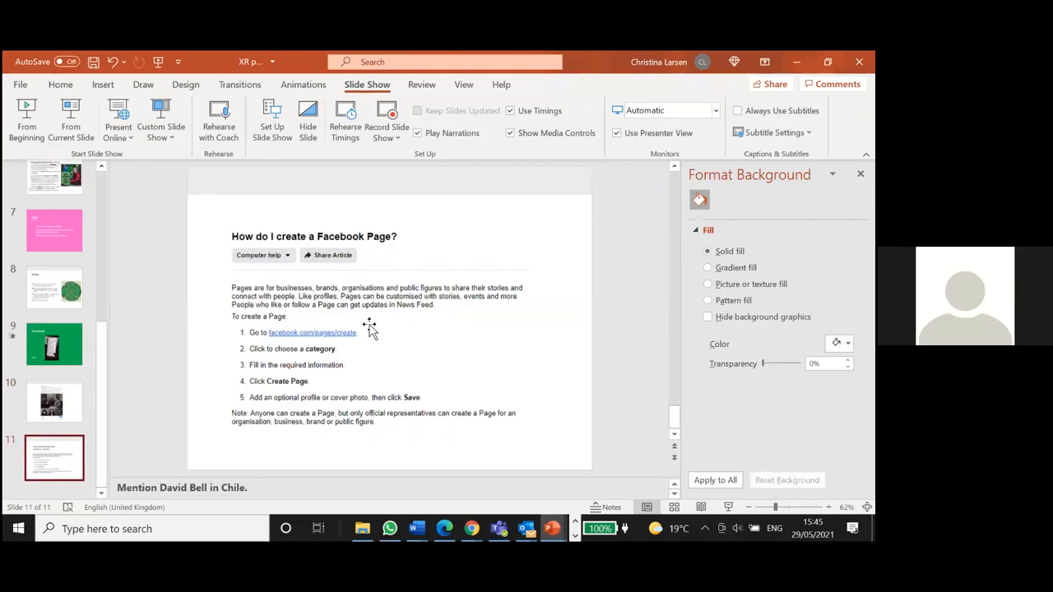